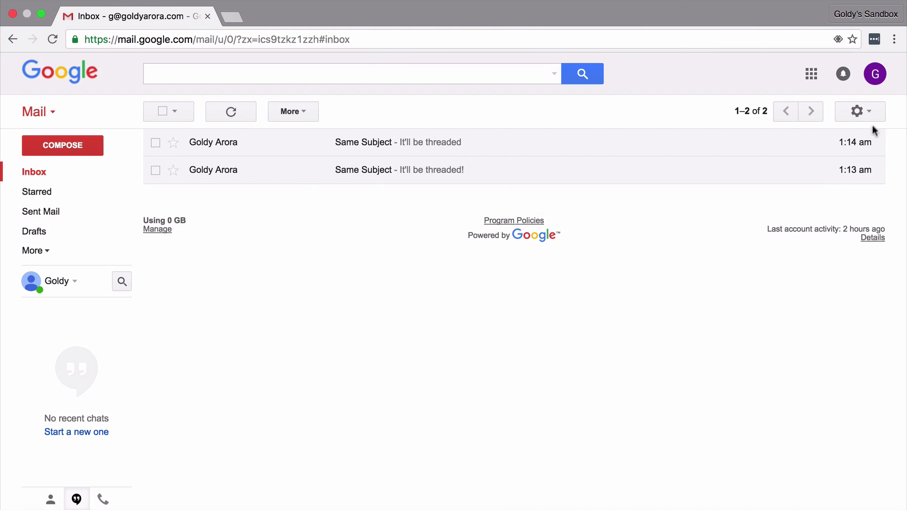
- Reach the domain's Admin console via 'Manage this domain' and re-enter the password to sign in
left_click(858, 111)
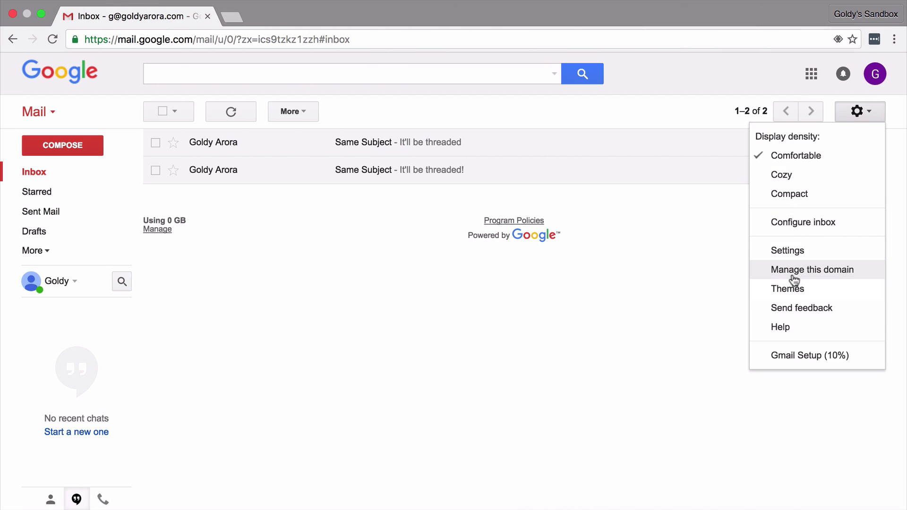
left_click(811, 269)
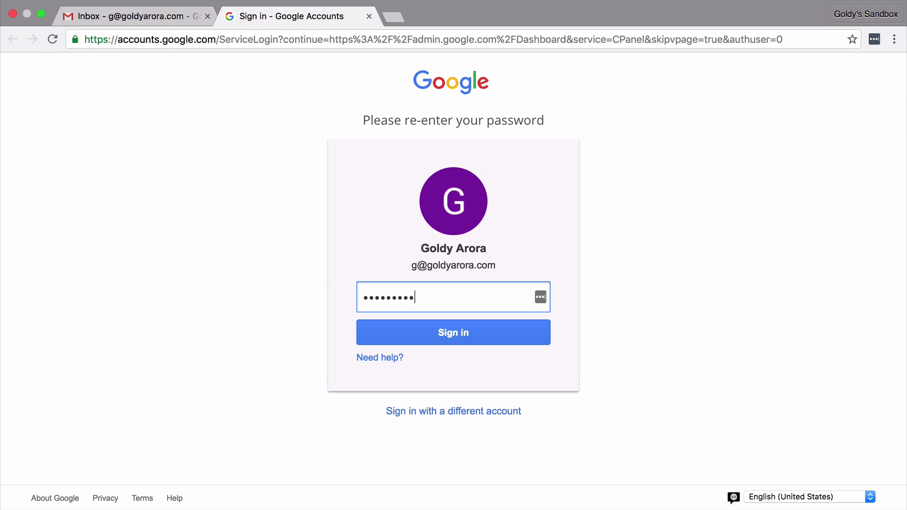
left_click(453, 332)
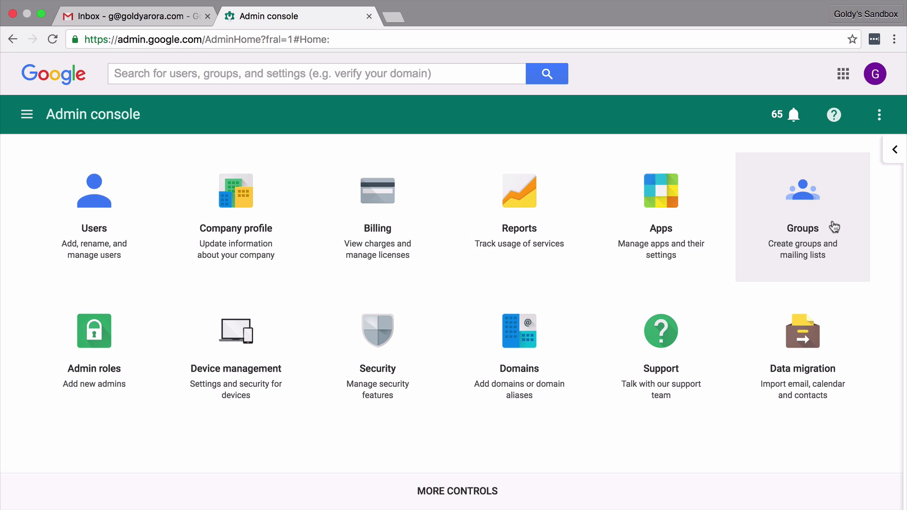
mouse_move(453, 498)
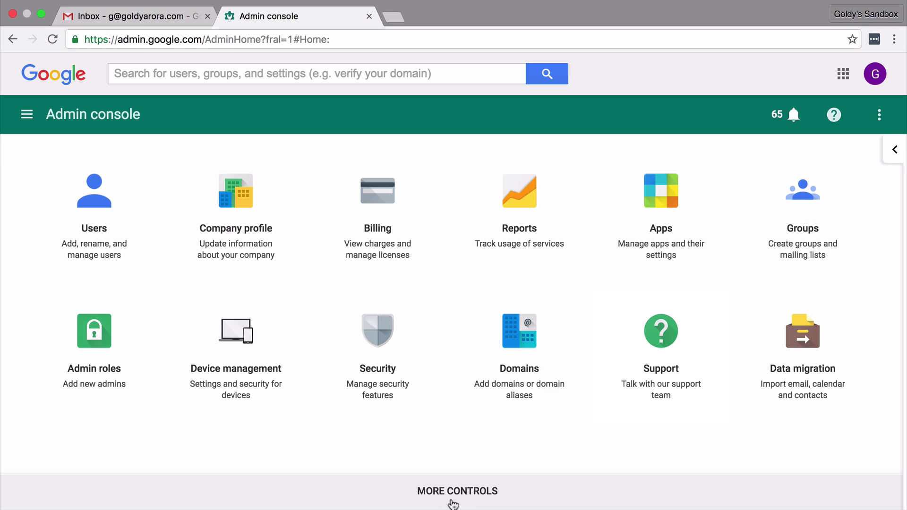
- Expand the Admin console's additional controls to reveal more app tiles
left_click(456, 491)
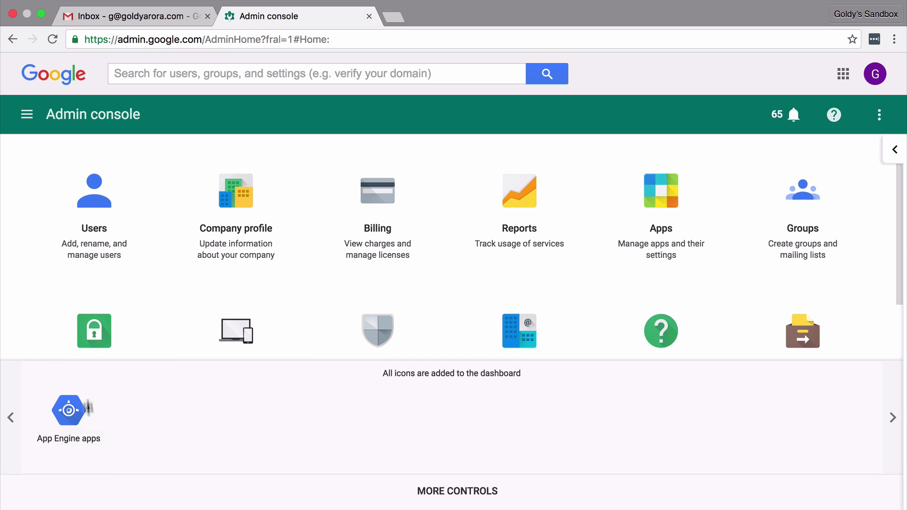
mouse_move(714, 294)
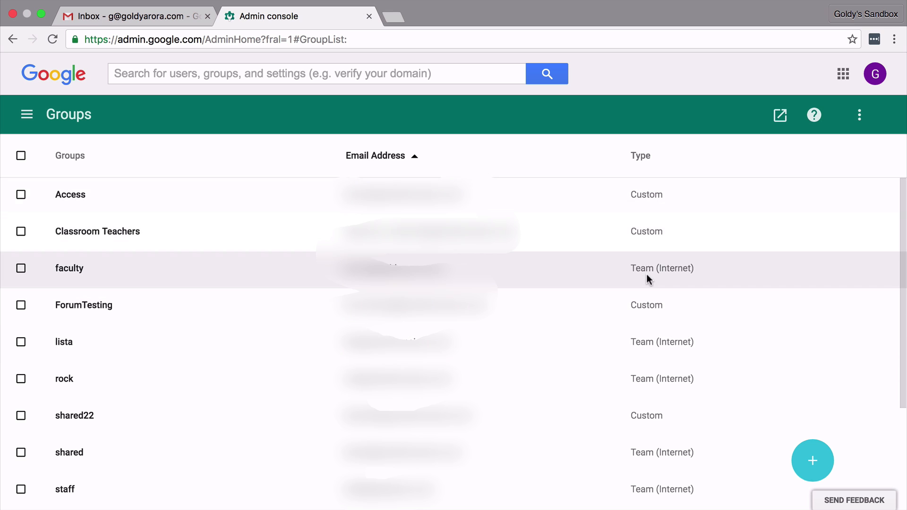
mouse_move(812, 460)
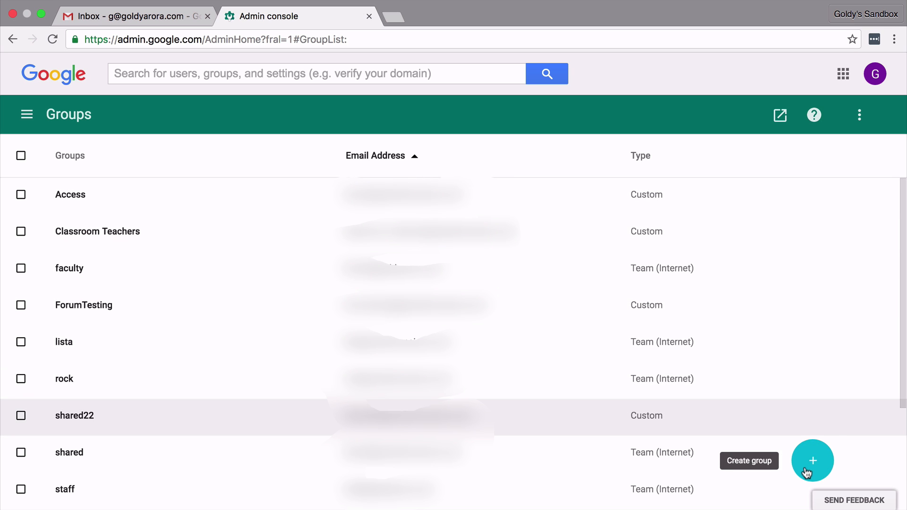
- Draft a new group named Sales with email salesdemo and description 'this is a sales dem...'
left_click(811, 460)
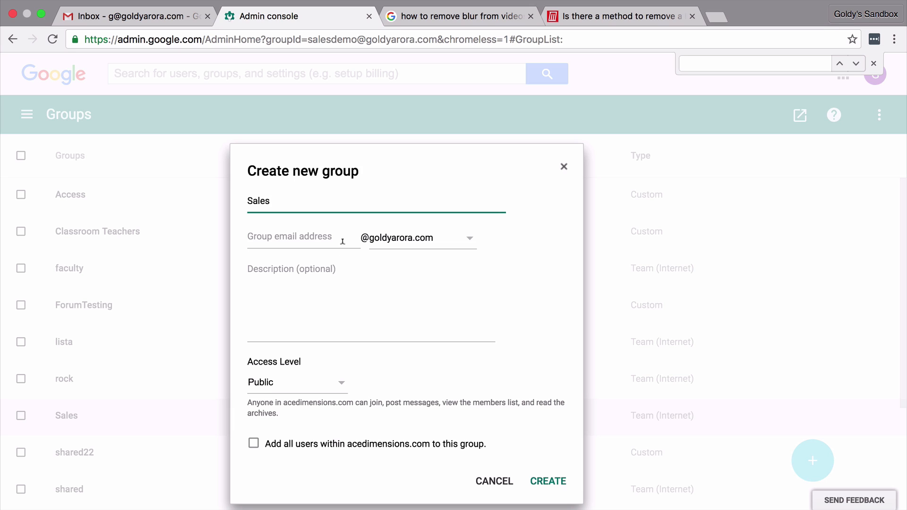
type("sales")
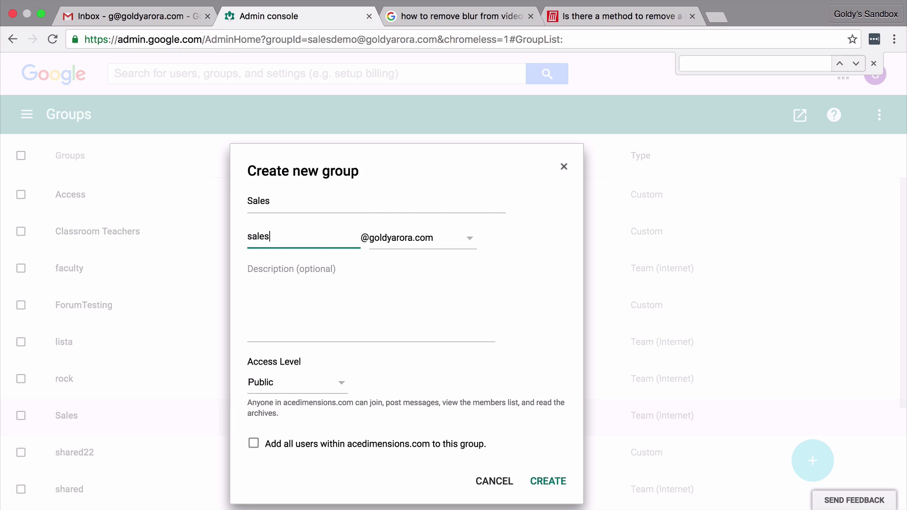
type("demo")
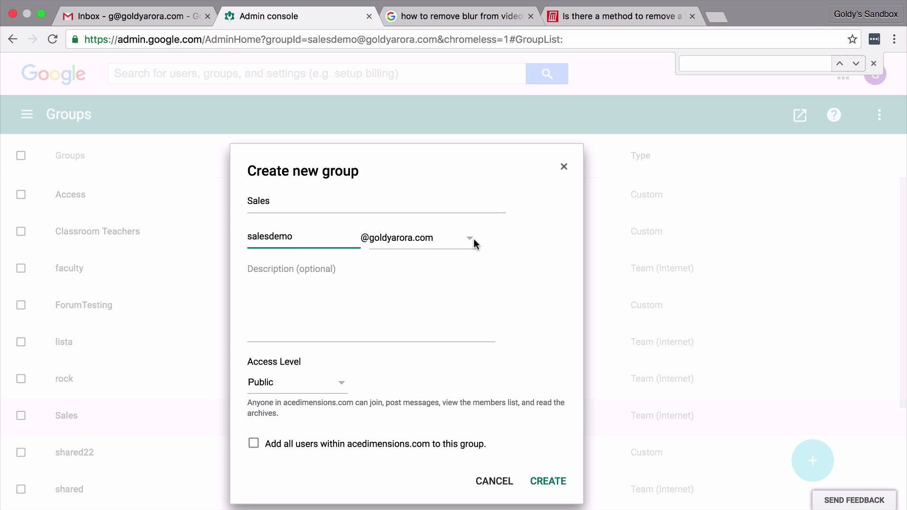
mouse_move(348, 274)
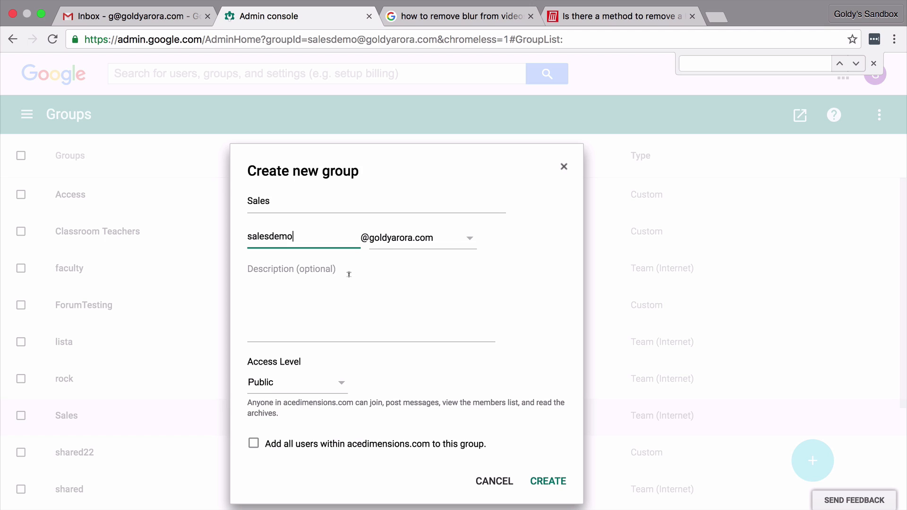
left_click(370, 289)
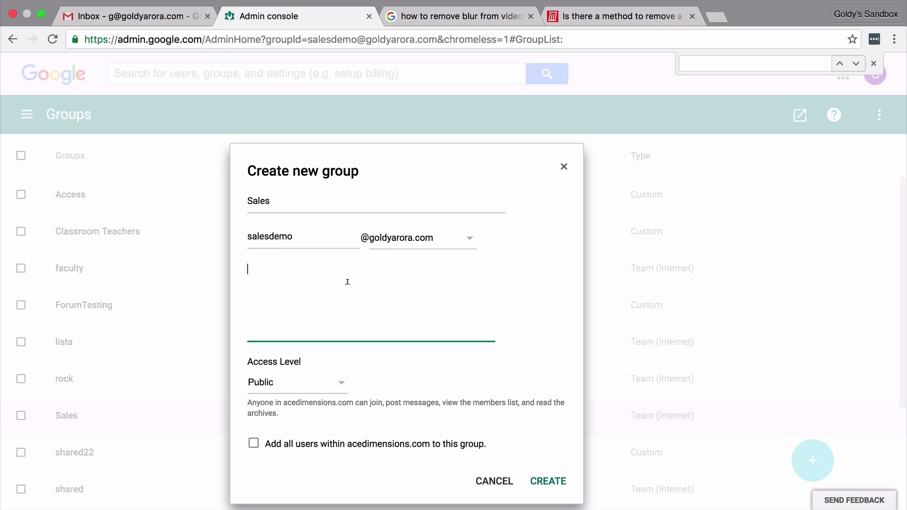
mouse_move(347, 282)
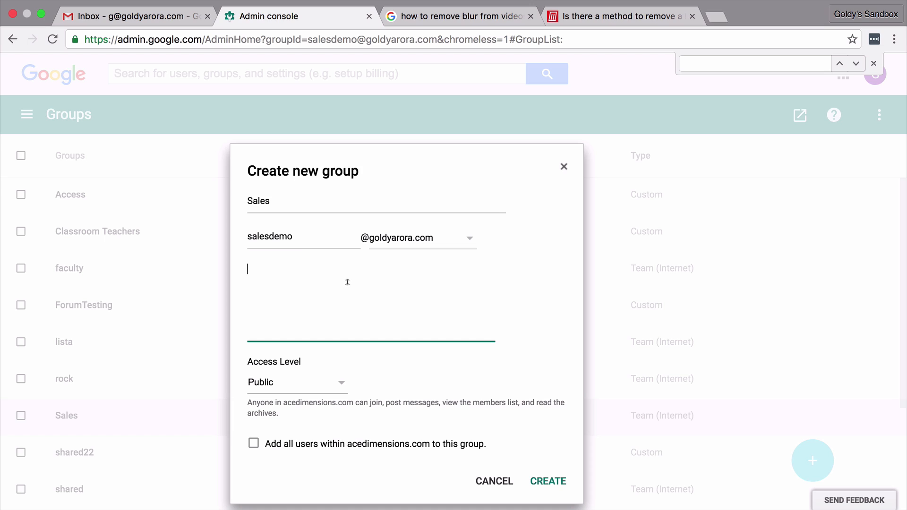
type("this")
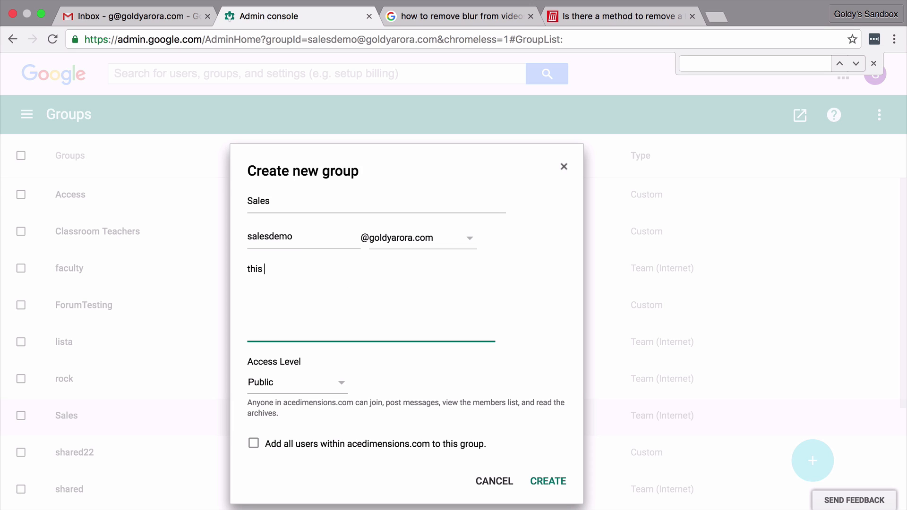
type("is a")
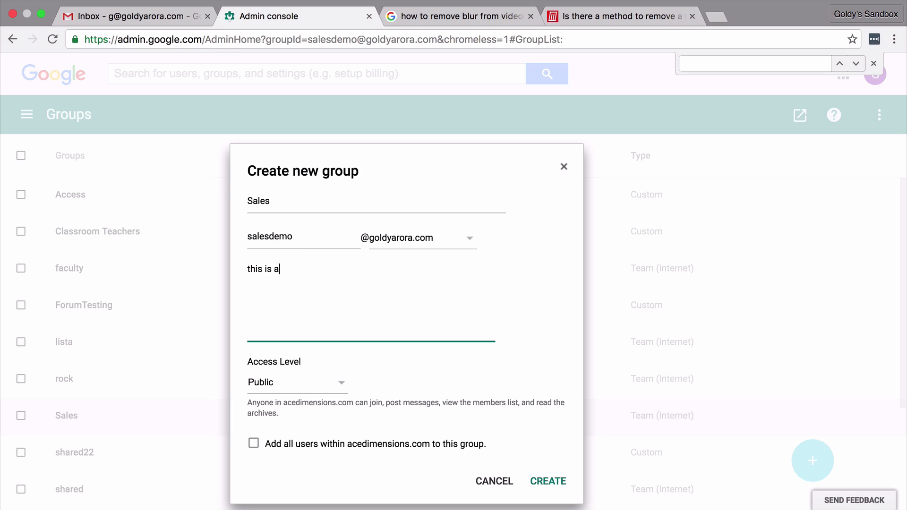
type("sales dem")
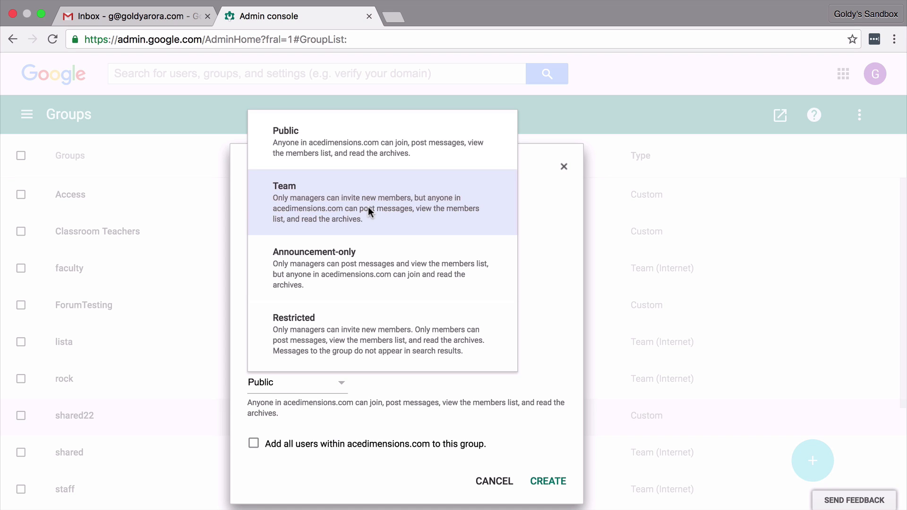
- Give the Sales group Team access, allow anyone on the internet to post, and create it
left_click(376, 202)
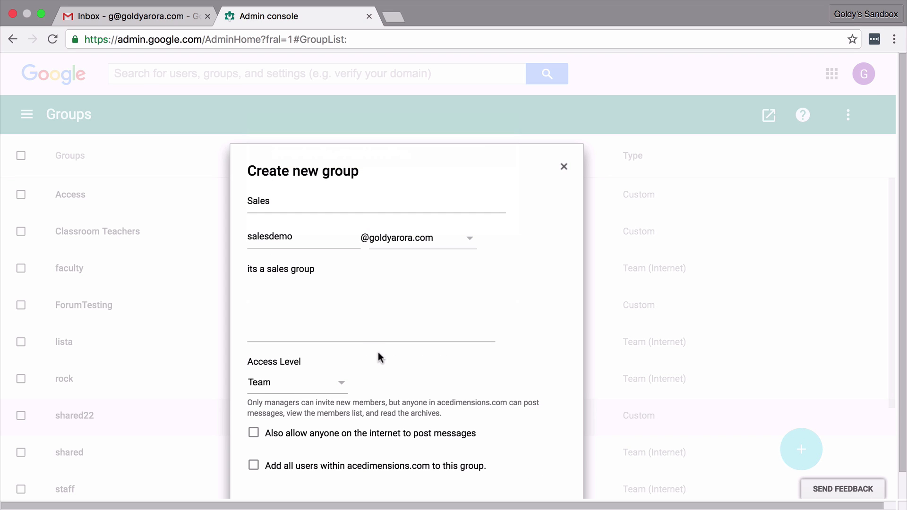
scroll("down", 3)
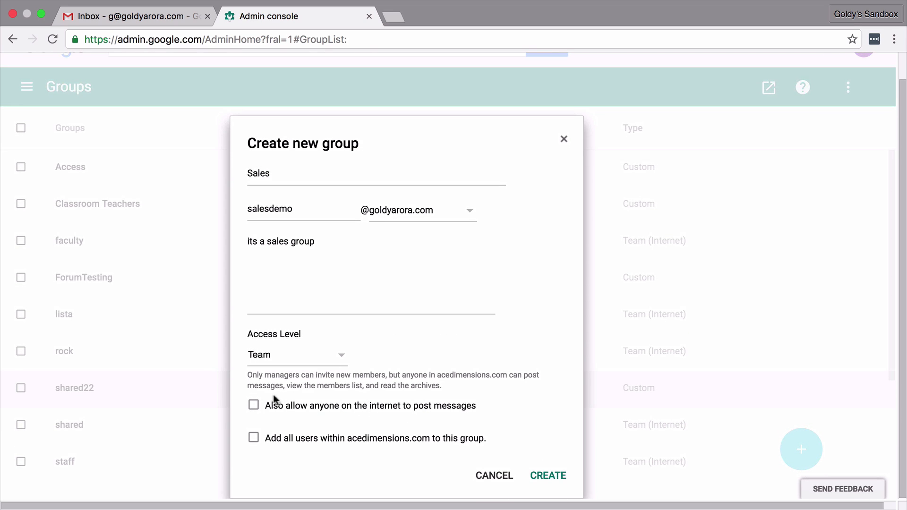
mouse_move(270, 402)
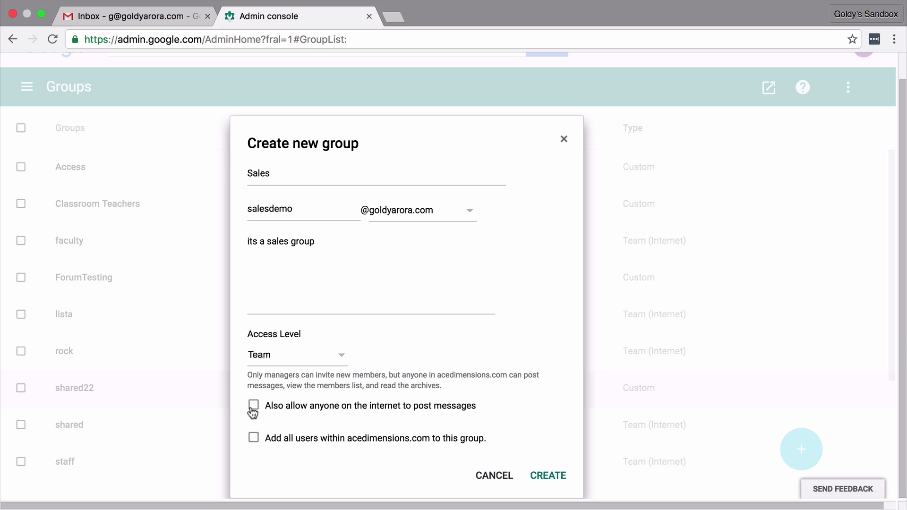
left_click(253, 405)
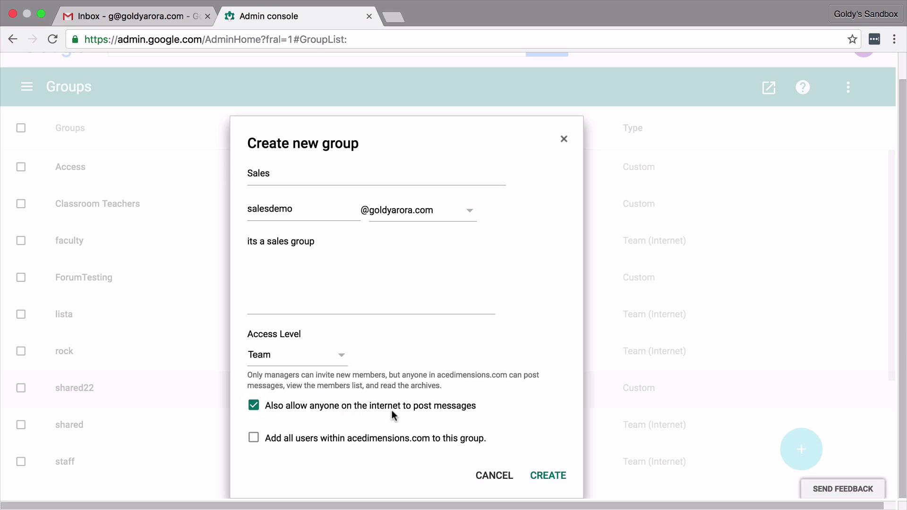
mouse_move(470, 419)
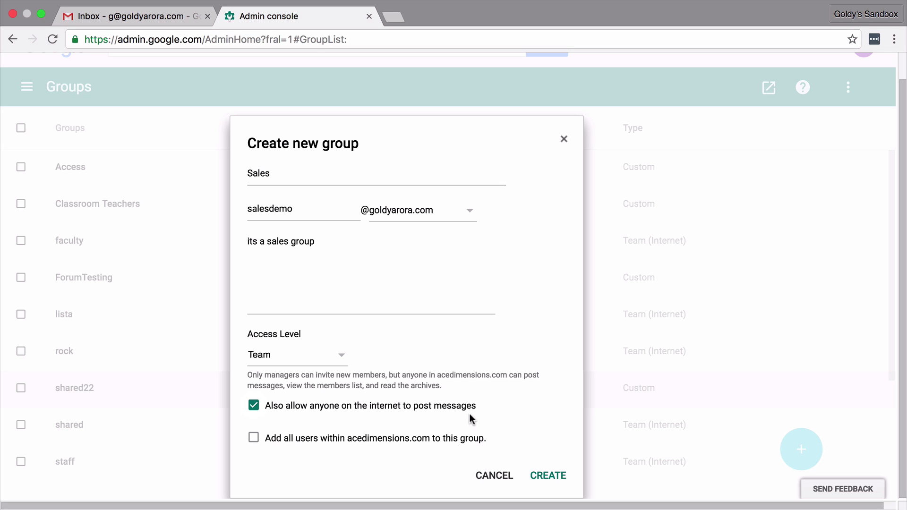
mouse_move(296, 449)
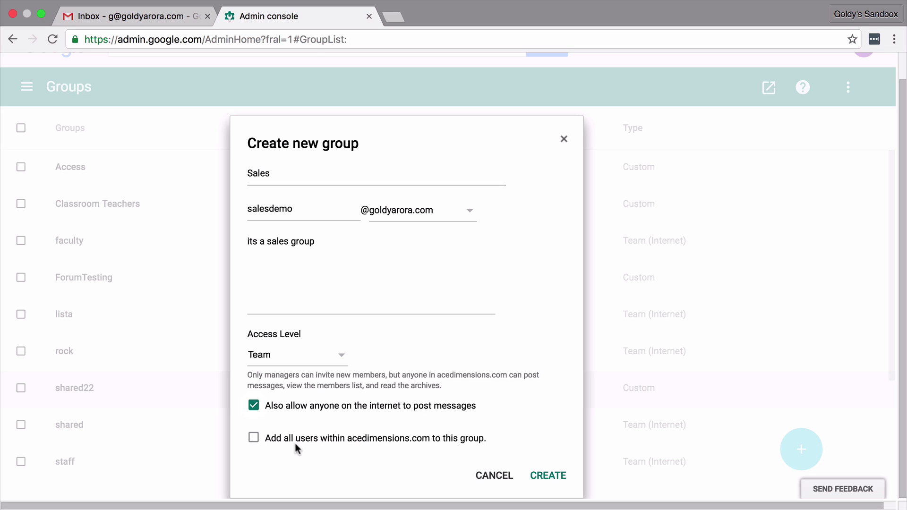
mouse_move(324, 451)
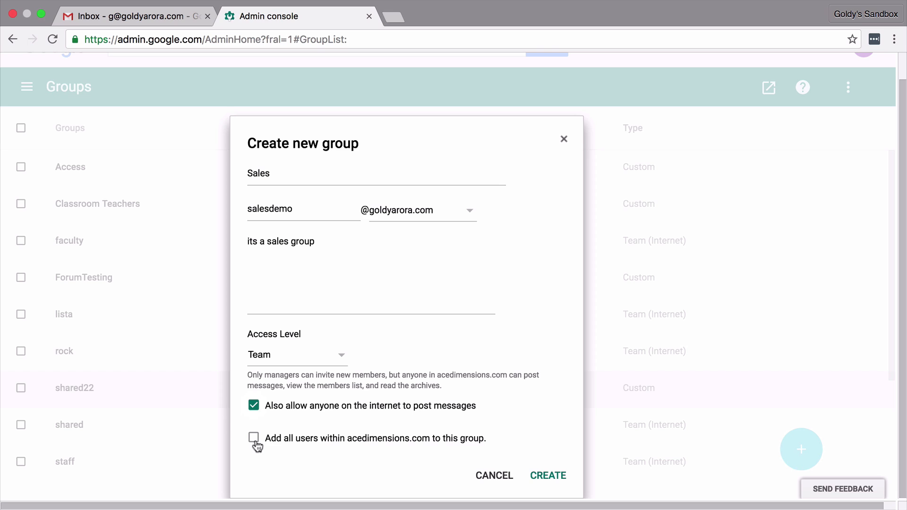
mouse_move(309, 453)
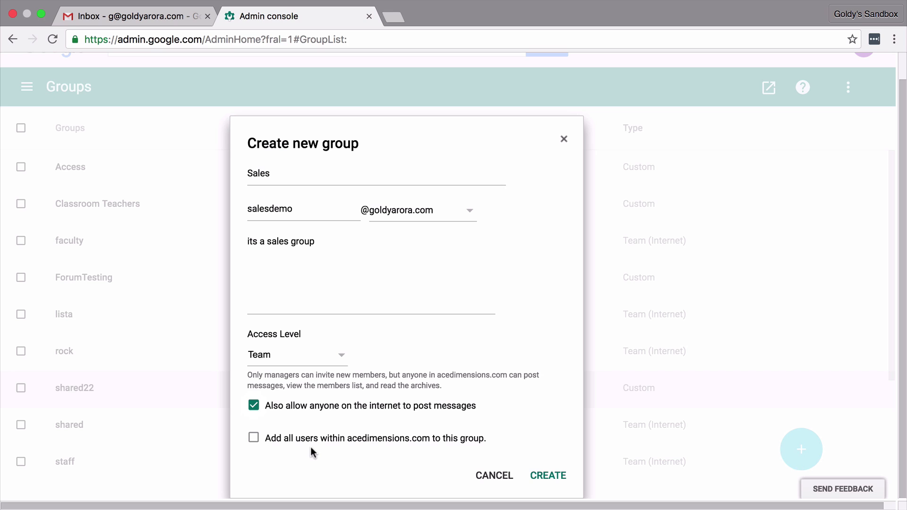
mouse_move(550, 481)
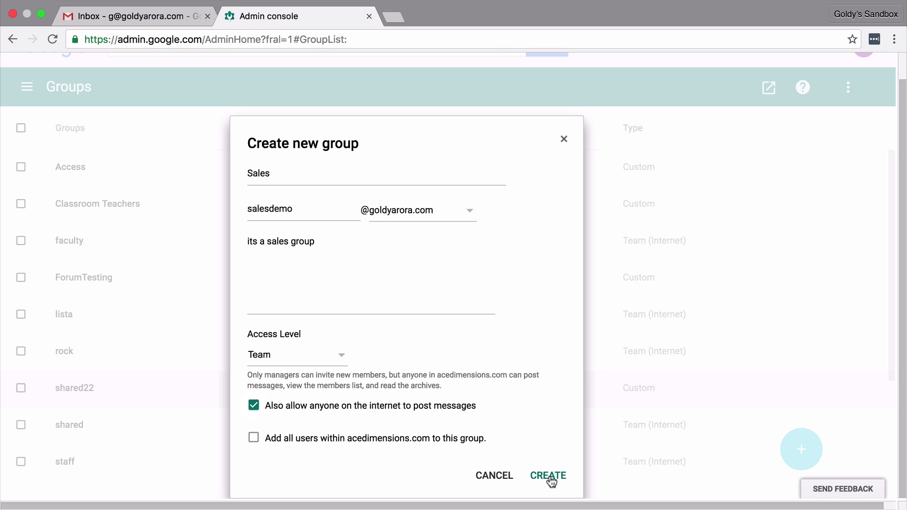
left_click(547, 476)
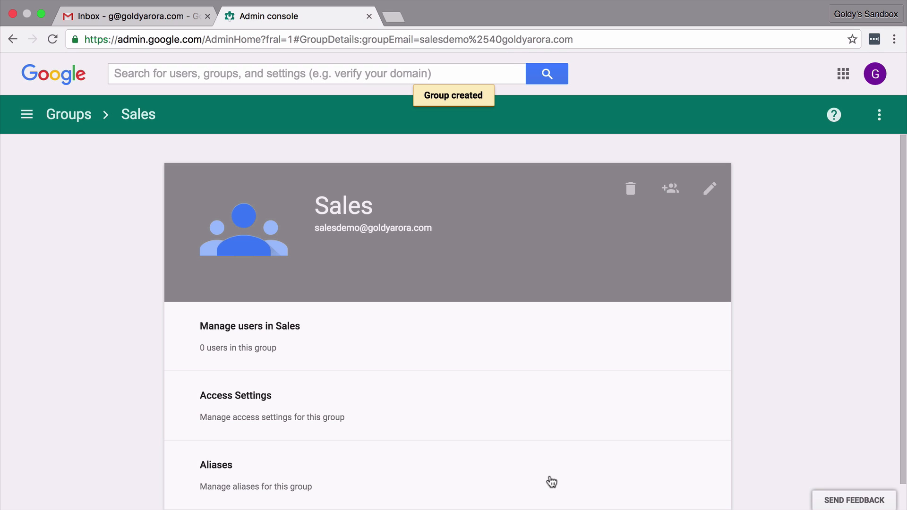
mouse_move(368, 344)
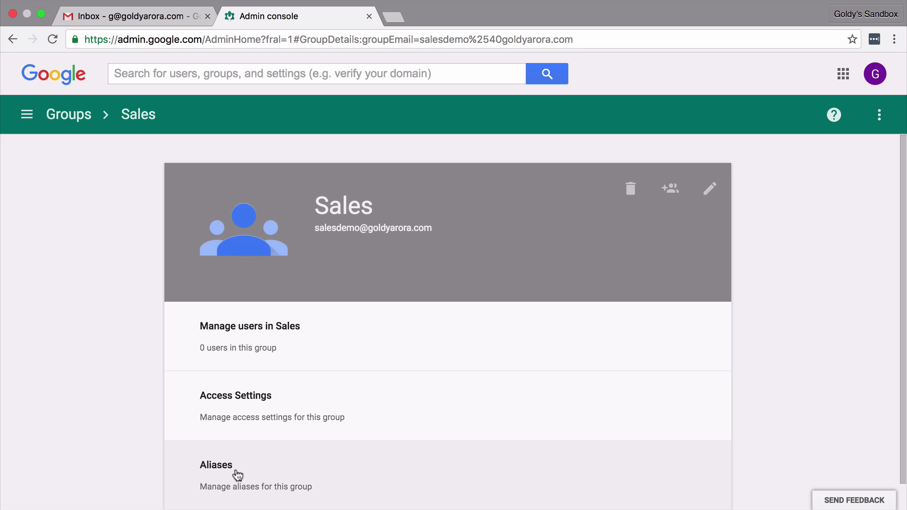
mouse_move(250, 404)
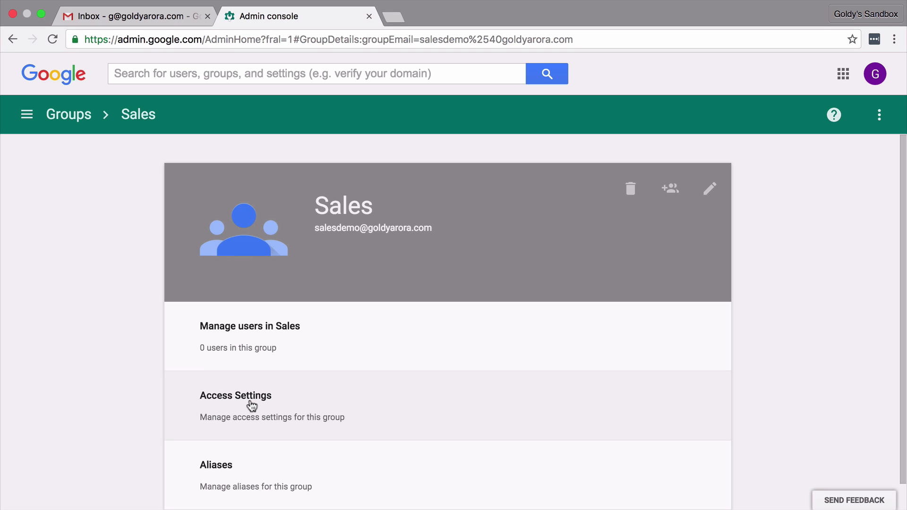
mouse_move(218, 360)
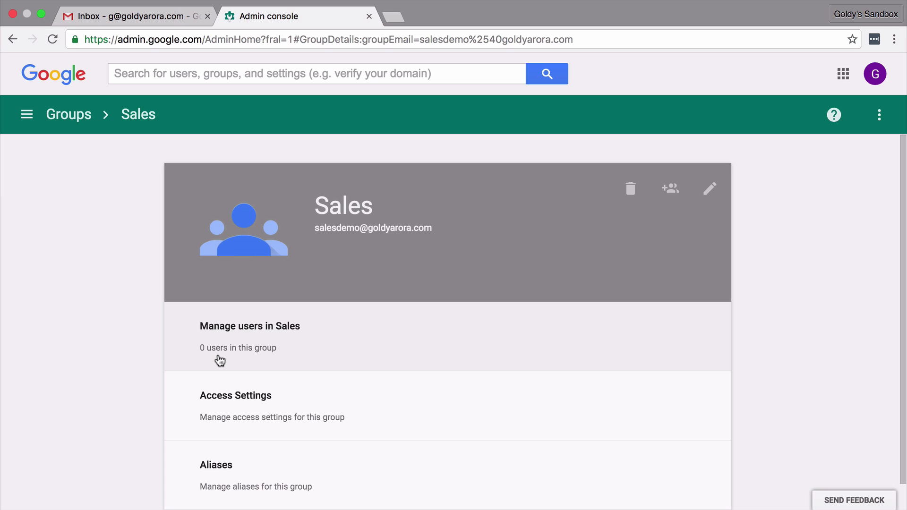
mouse_move(231, 353)
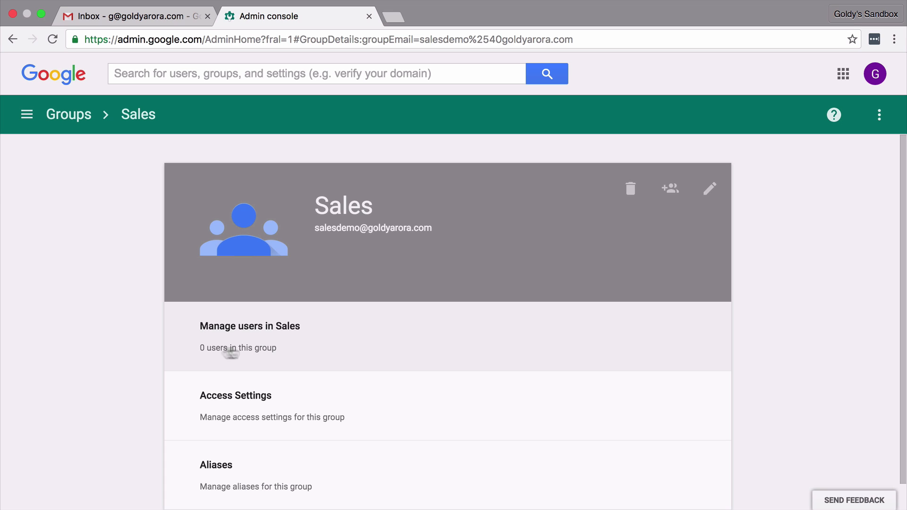
mouse_move(247, 346)
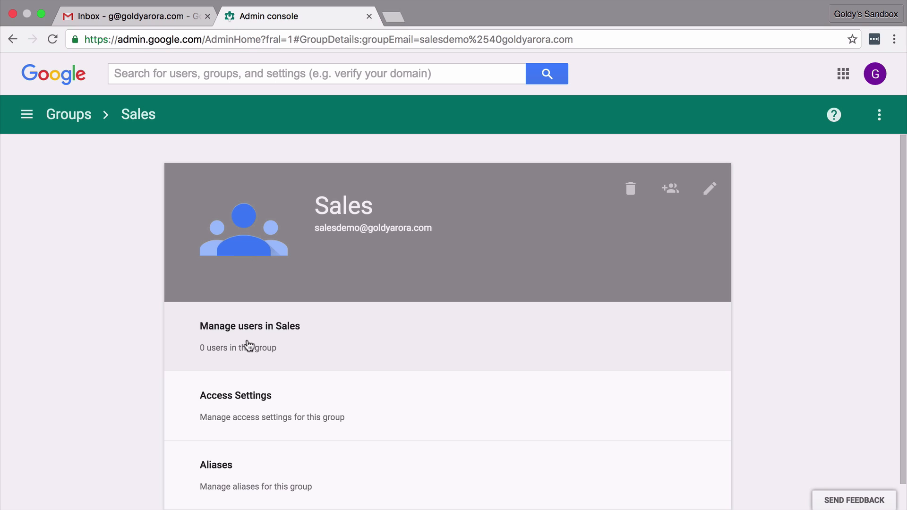
mouse_move(297, 337)
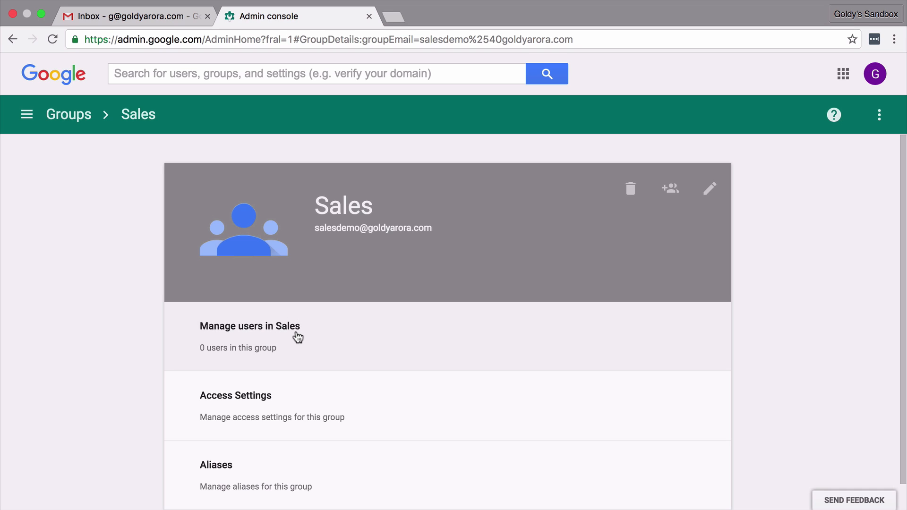
left_click(250, 326)
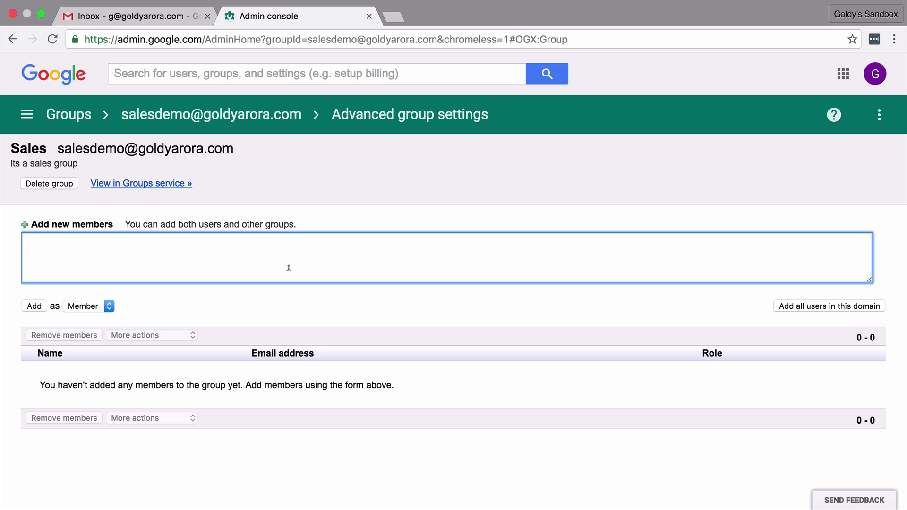
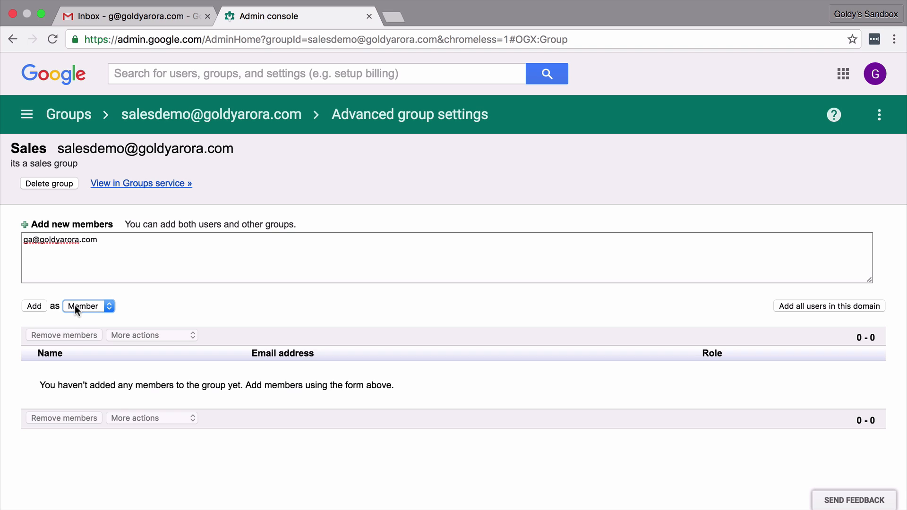
left_click(34, 306)
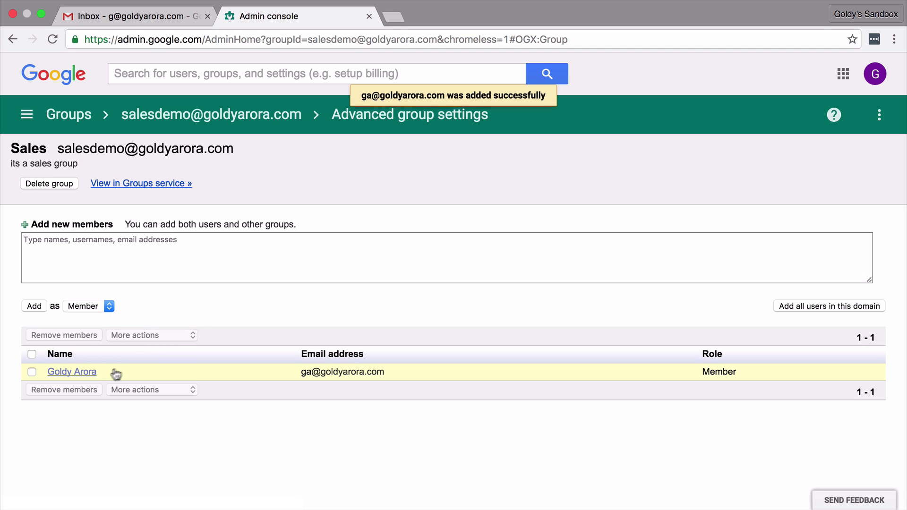
mouse_move(252, 408)
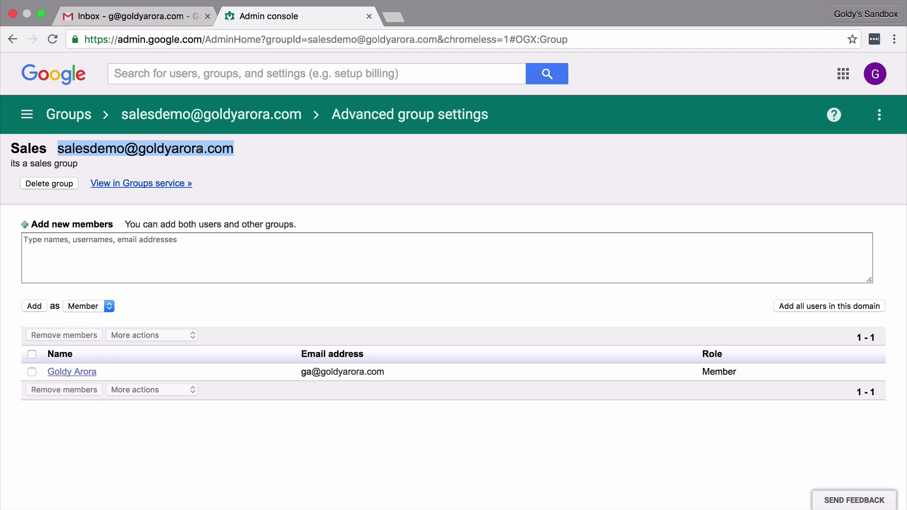
mouse_move(94, 364)
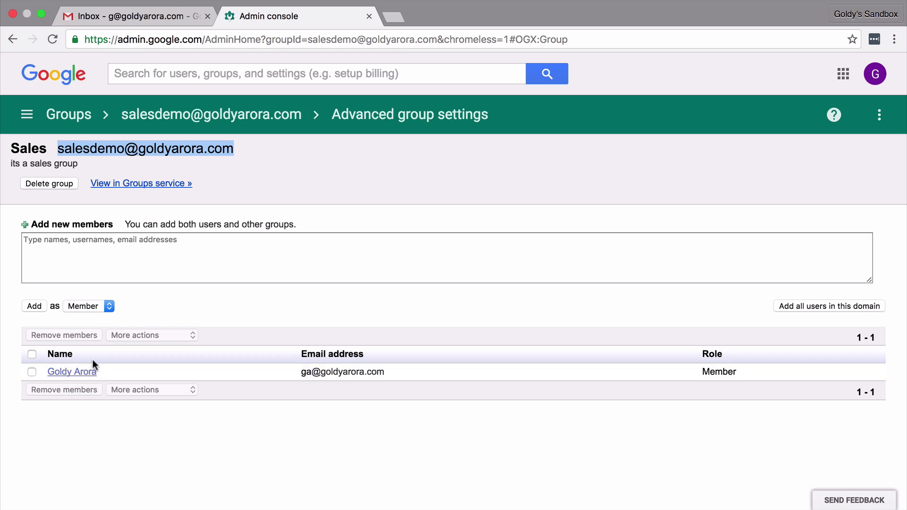
mouse_move(72, 372)
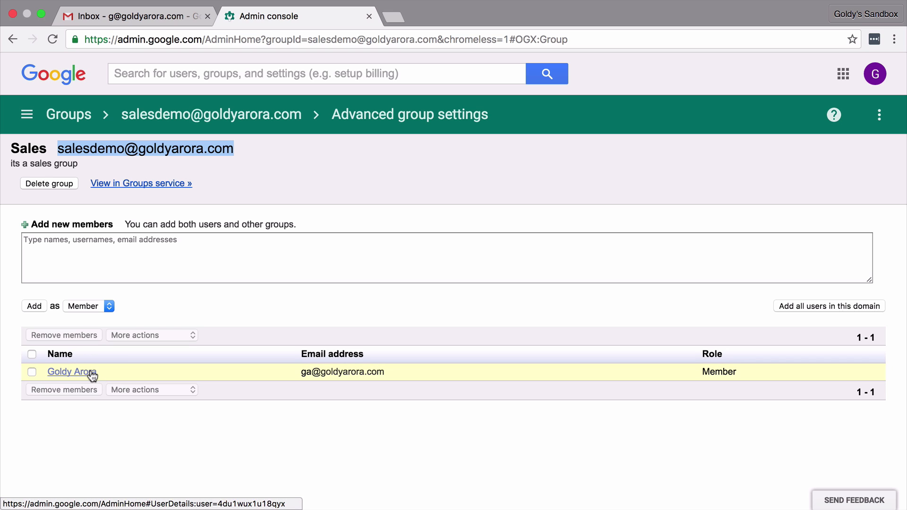
mouse_move(131, 377)
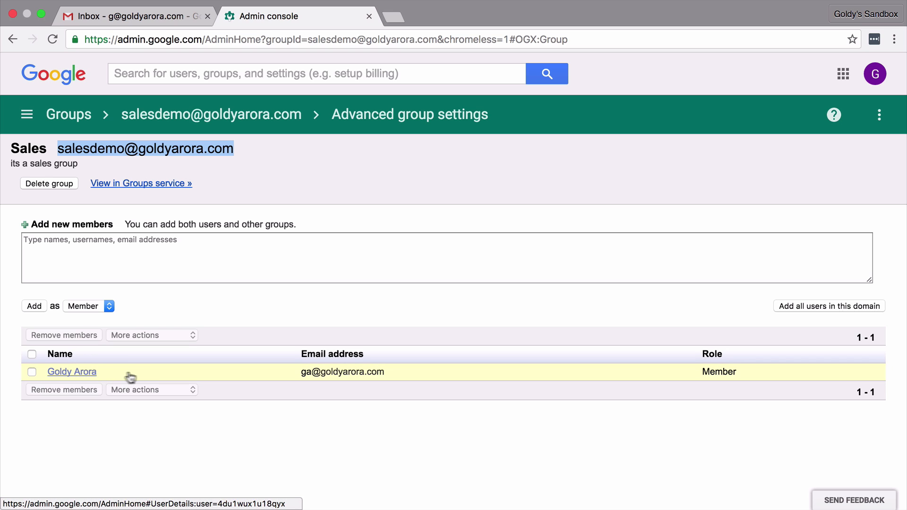
mouse_move(427, 224)
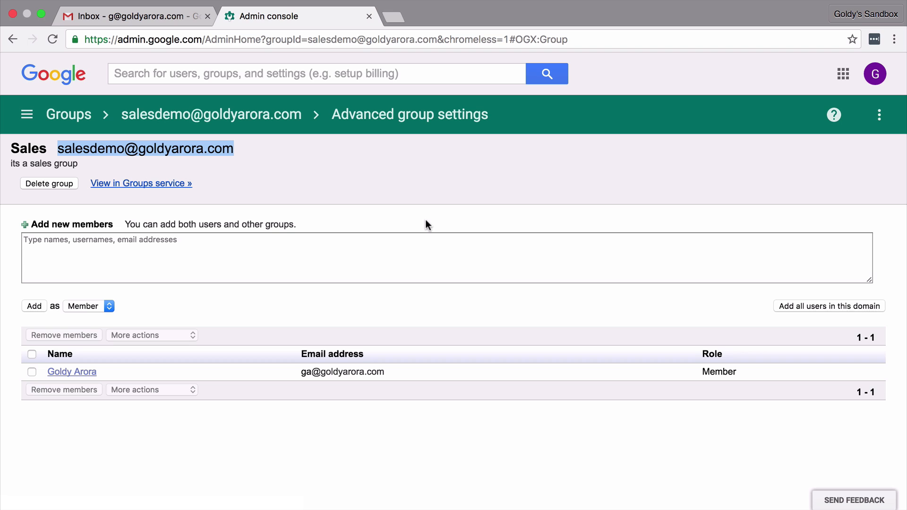
- Switch to the other account's Gmail and select the group address for copying
left_click(874, 74)
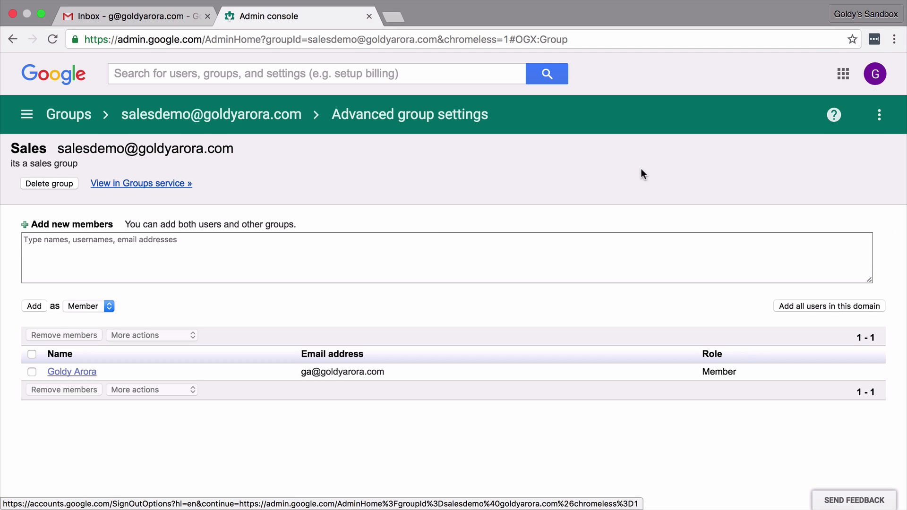
mouse_move(61, 144)
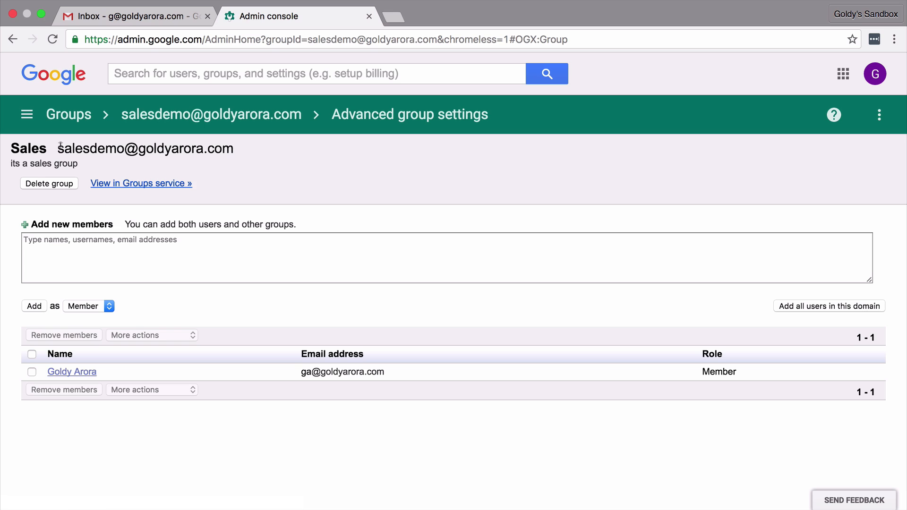
double_click(145, 149)
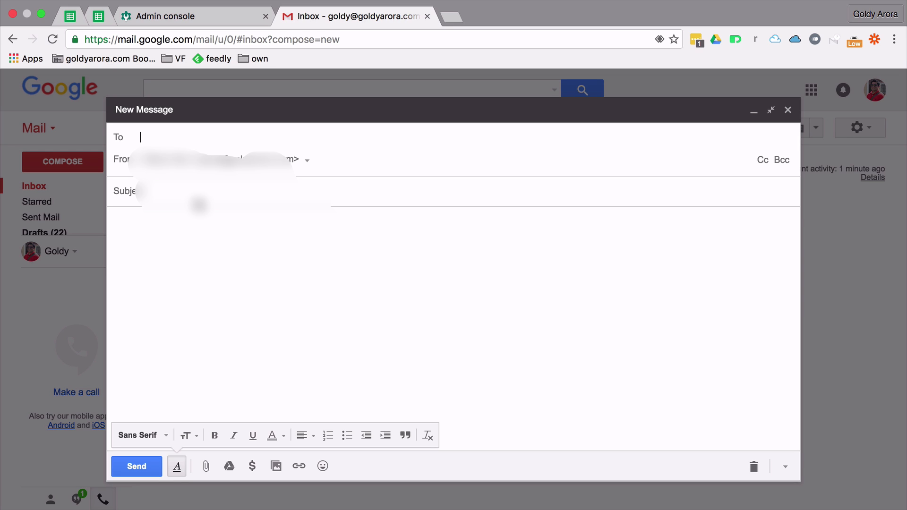
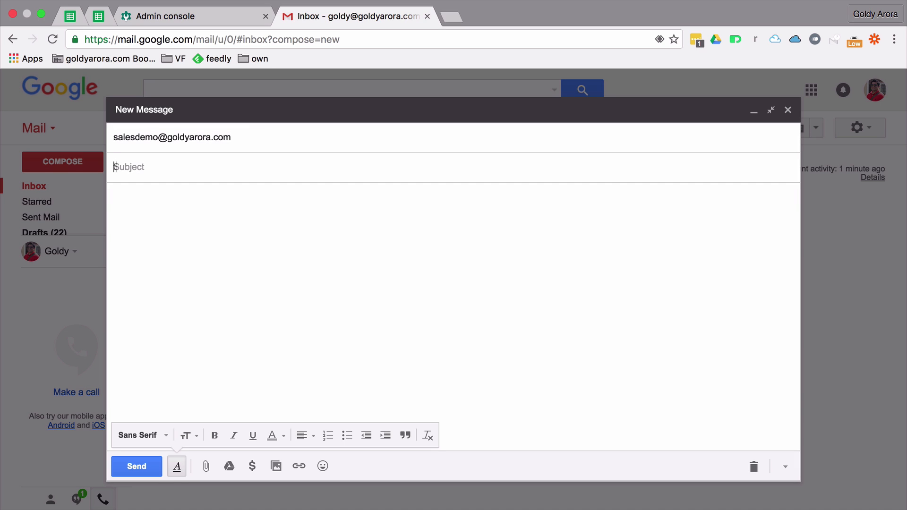
type("test email")
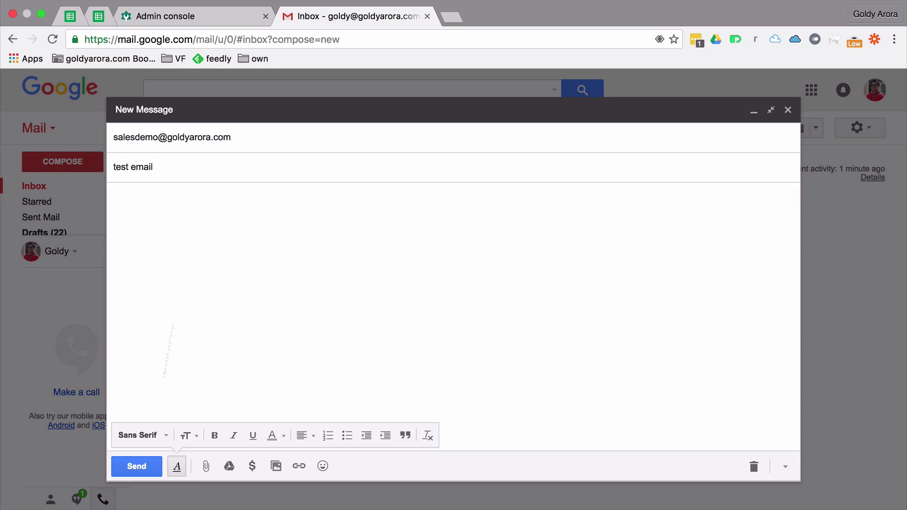
left_click(136, 466)
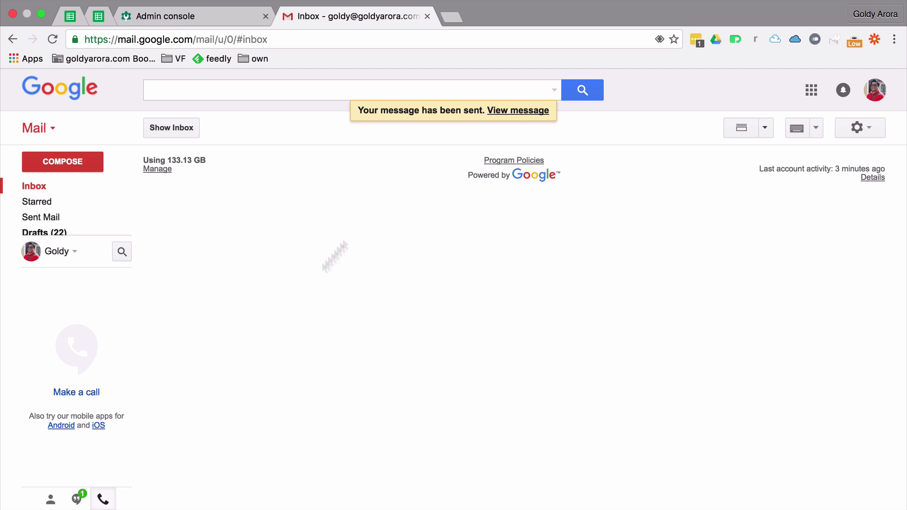
left_click(517, 111)
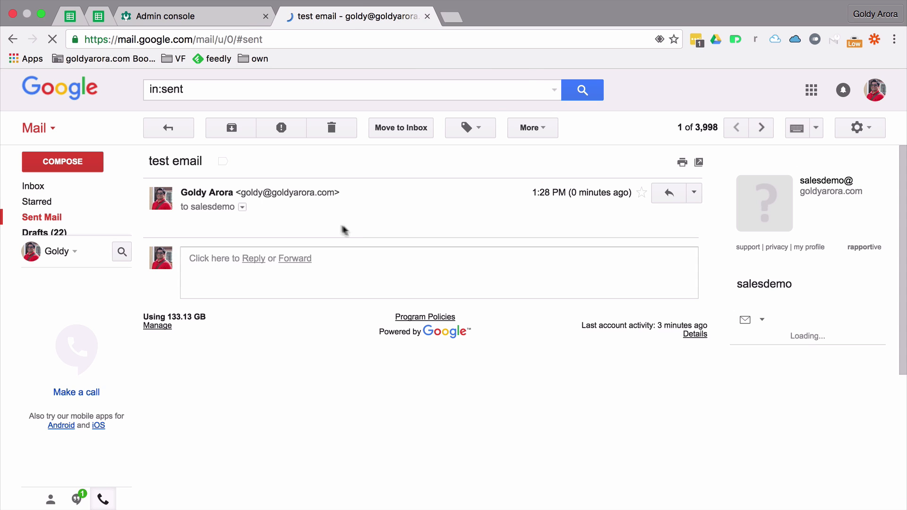
left_click(242, 206)
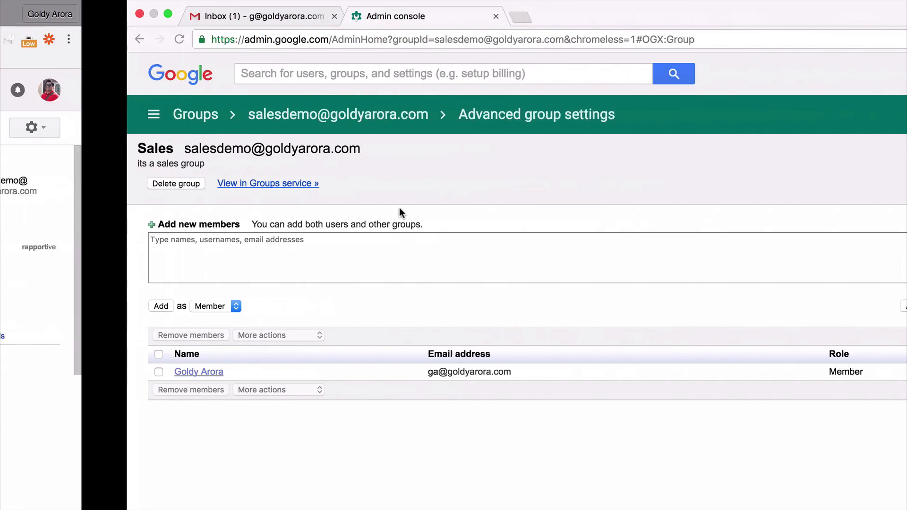
- Check the member's inbox shows the test email arrived via the salesdemo mailing list, then return to Inbox
left_click(263, 16)
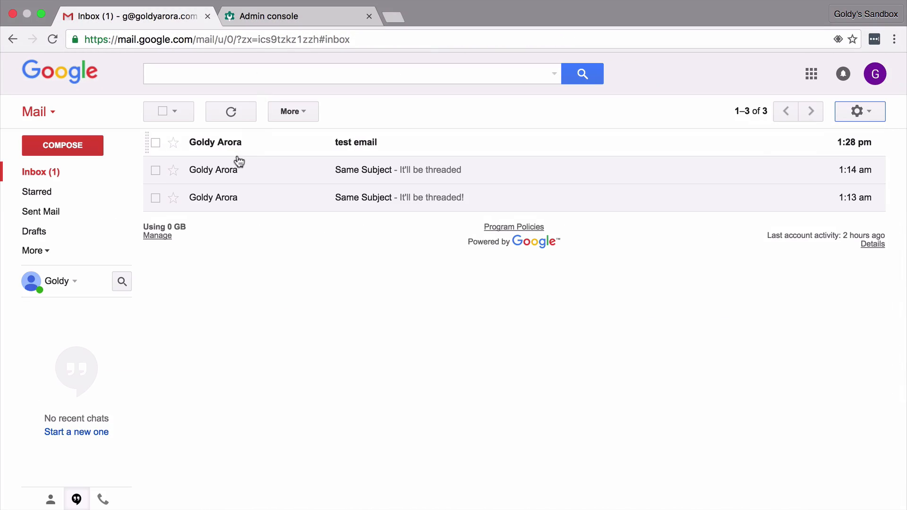
left_click(356, 142)
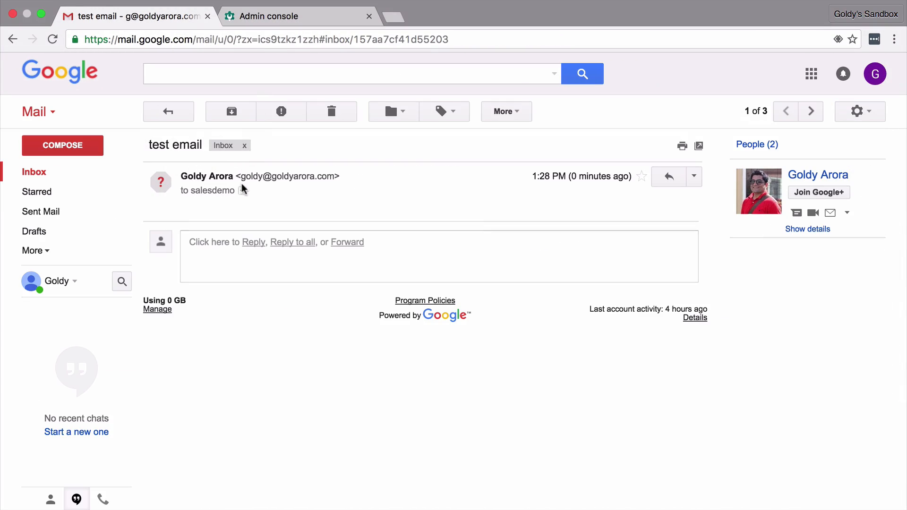
left_click(242, 191)
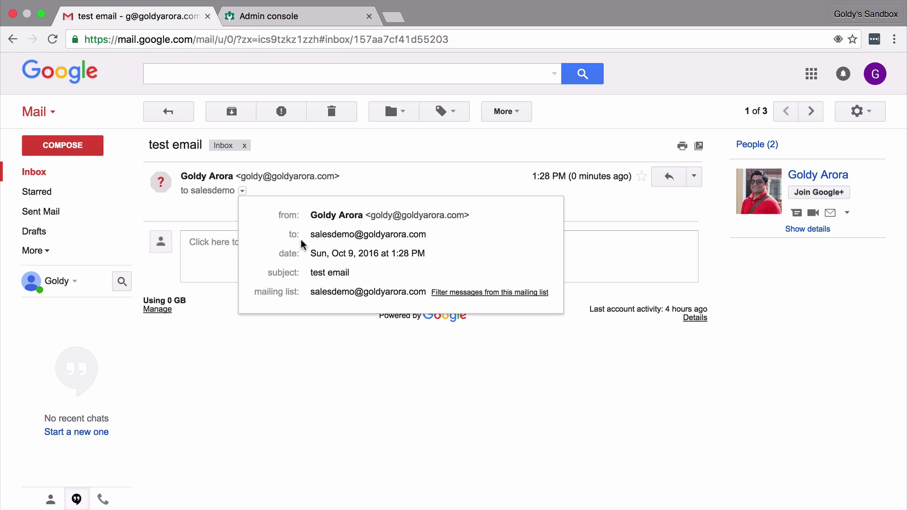
mouse_move(220, 212)
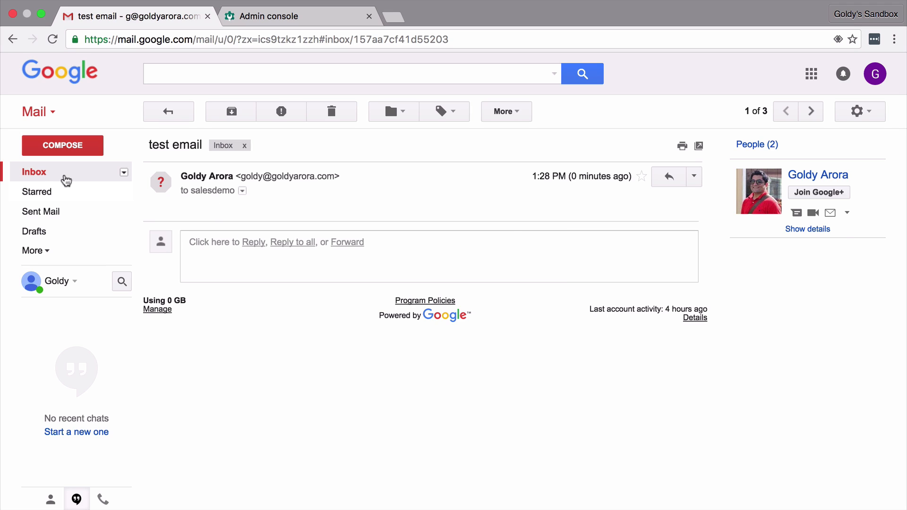
left_click(34, 172)
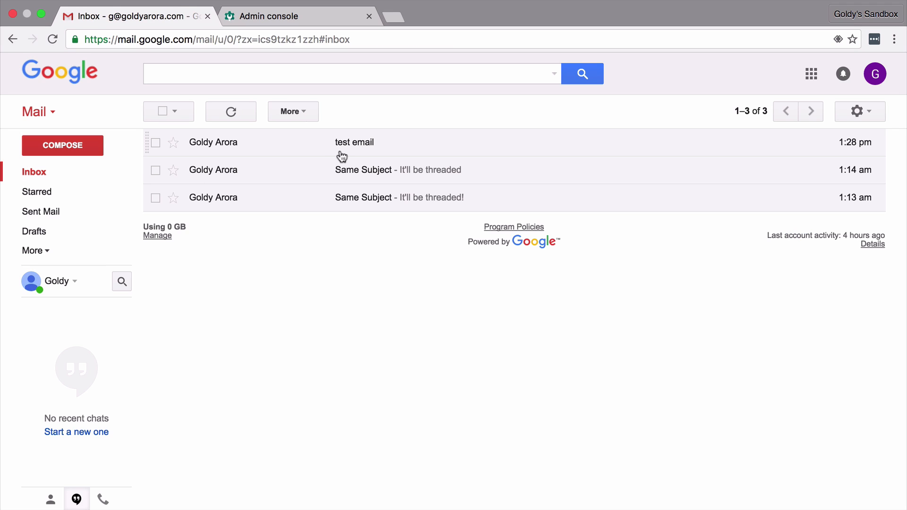
- Reach Gmail Settings on the Accounts and Import tab listing send-mail-as addresses
left_click(859, 111)
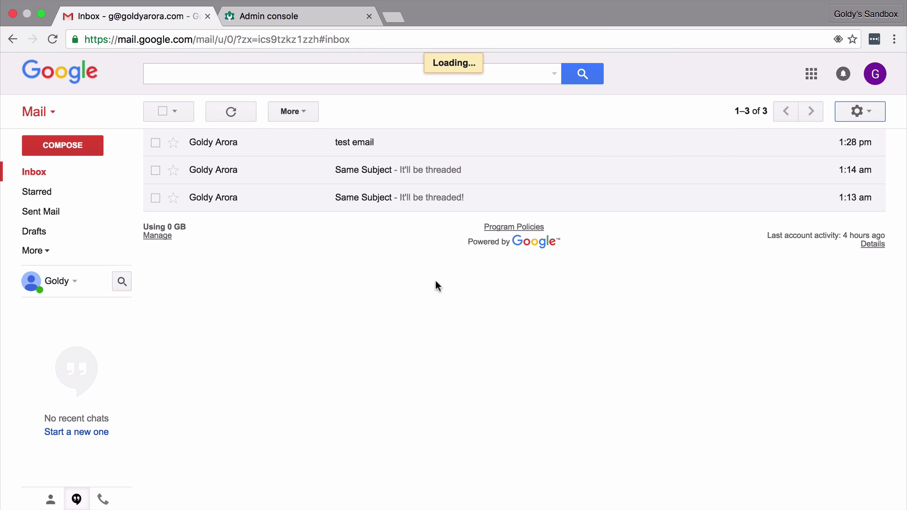
left_click(858, 111)
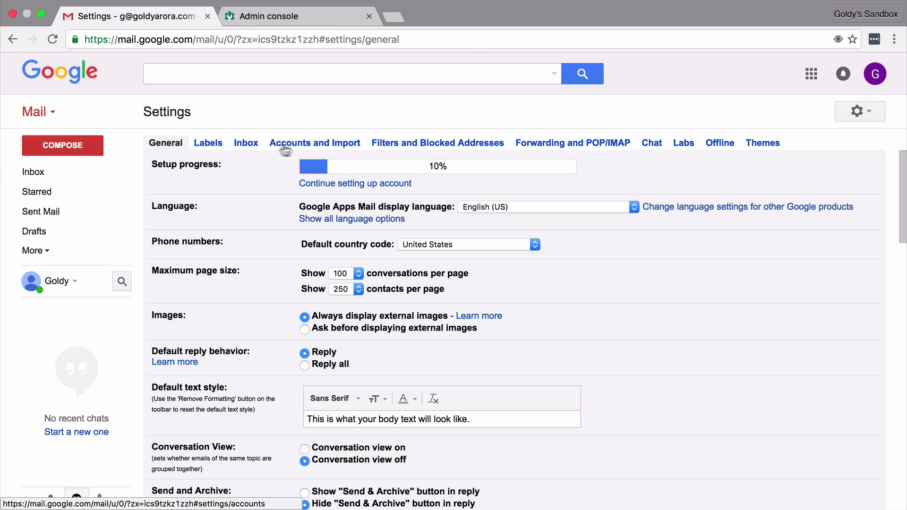
left_click(315, 143)
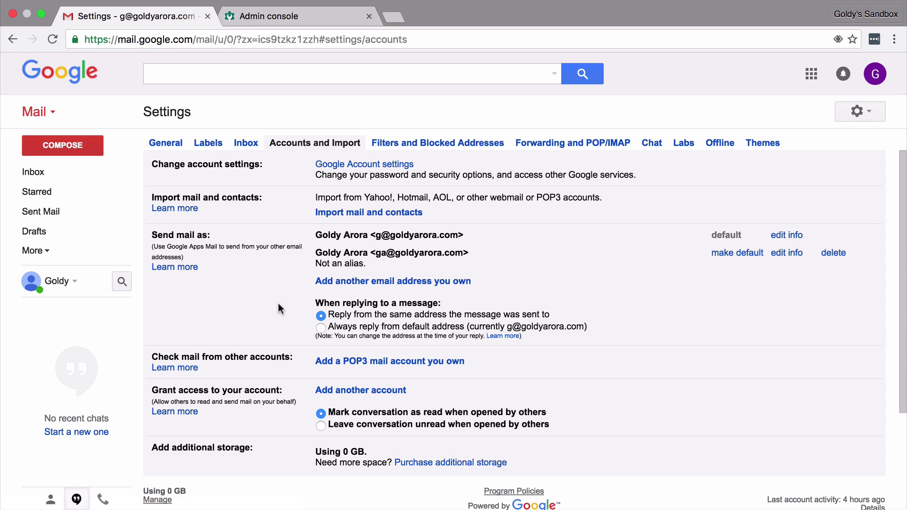
mouse_move(209, 234)
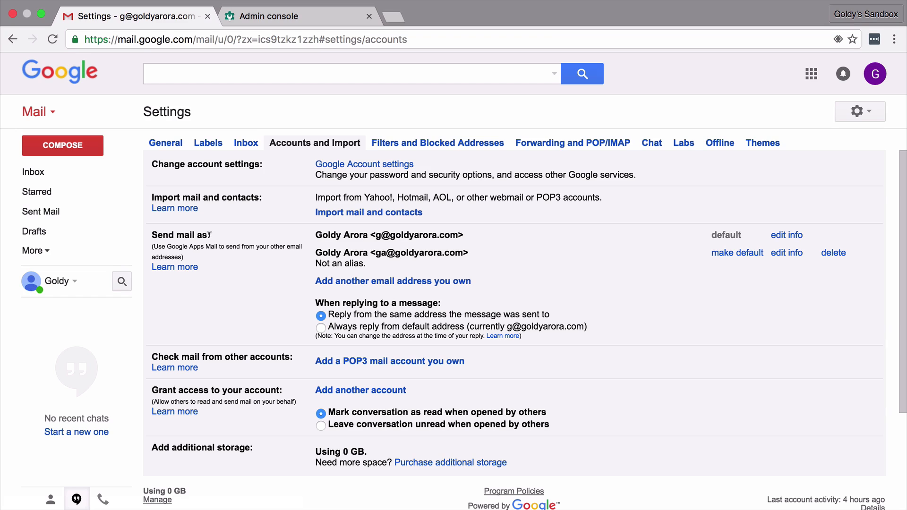
mouse_move(307, 332)
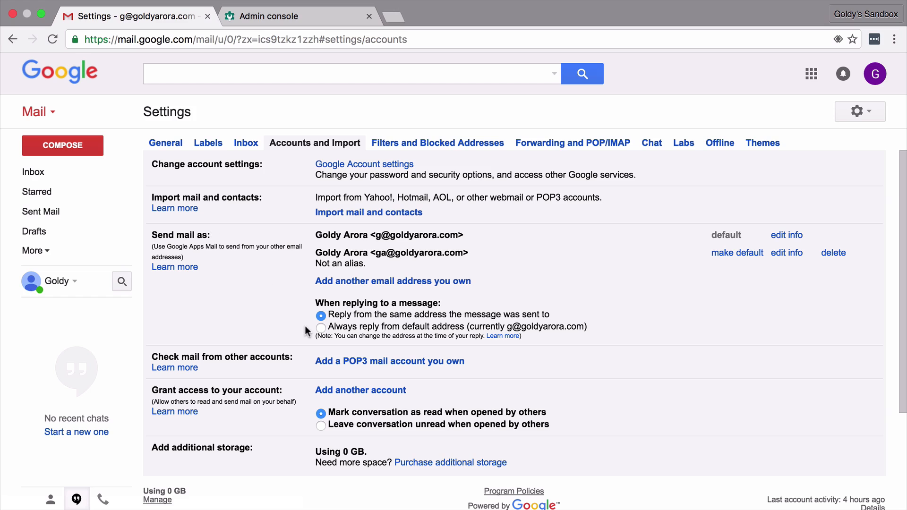
mouse_move(331, 287)
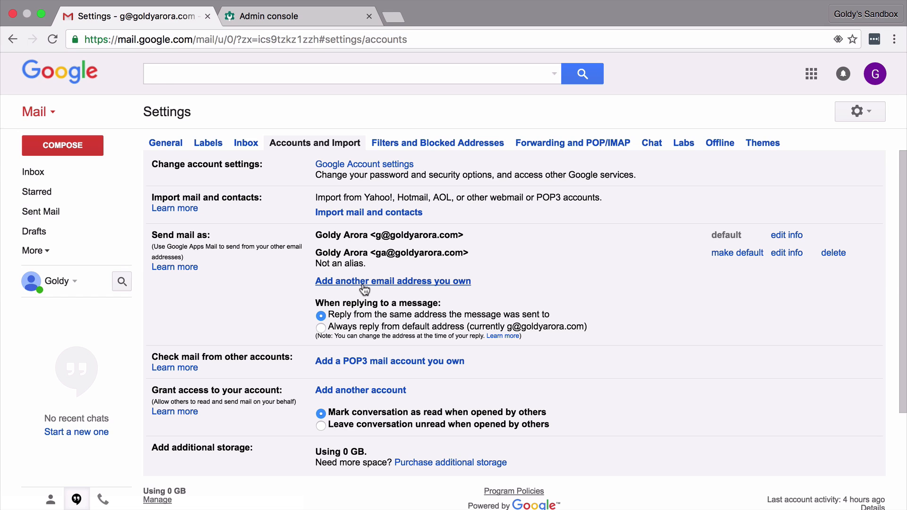
left_click(392, 280)
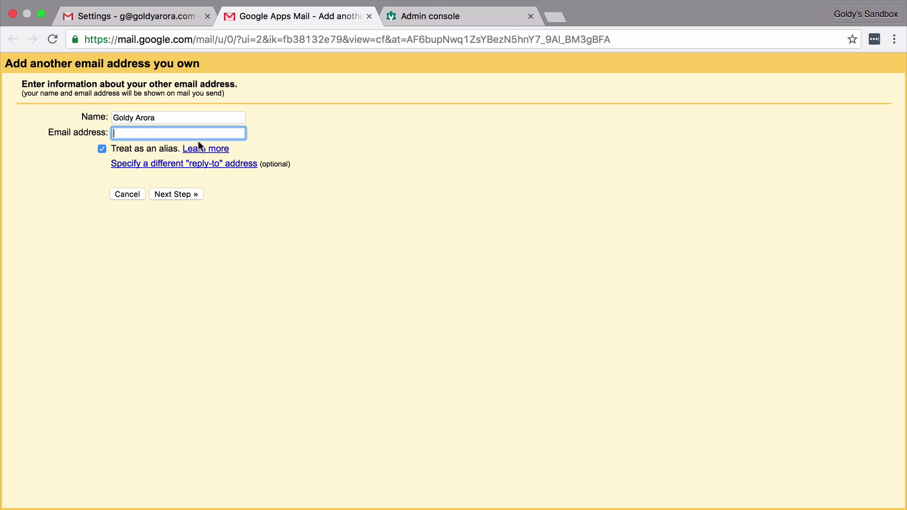
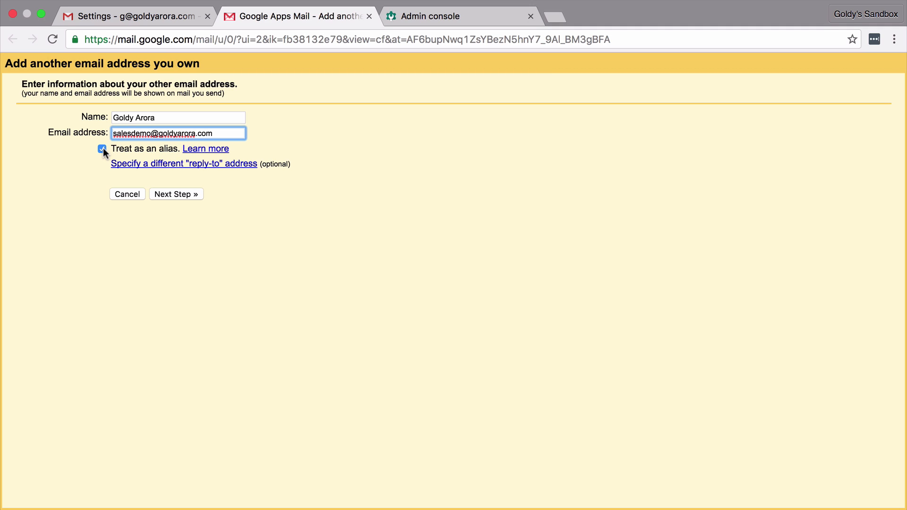
left_click(102, 149)
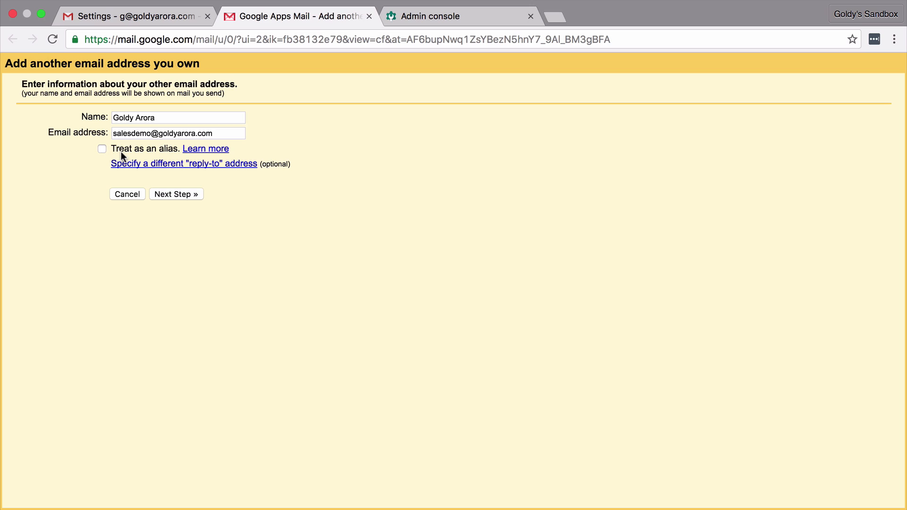
mouse_move(159, 155)
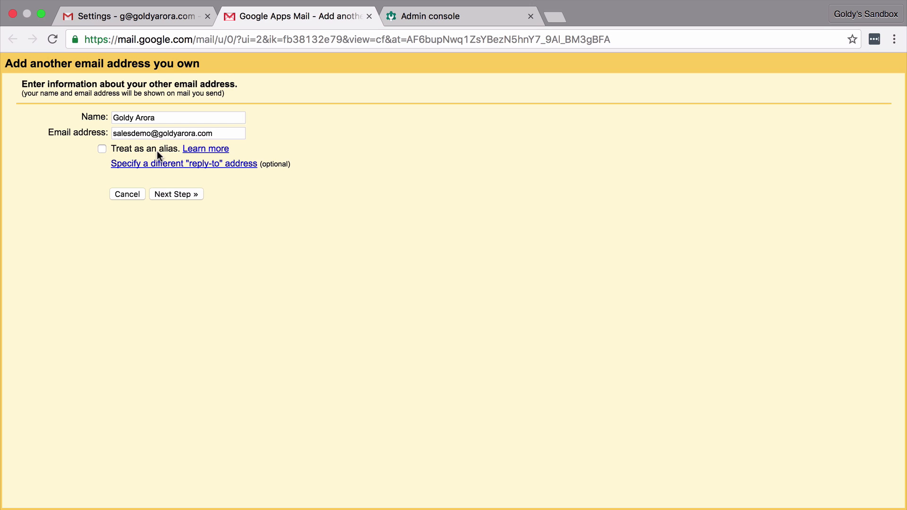
mouse_move(128, 155)
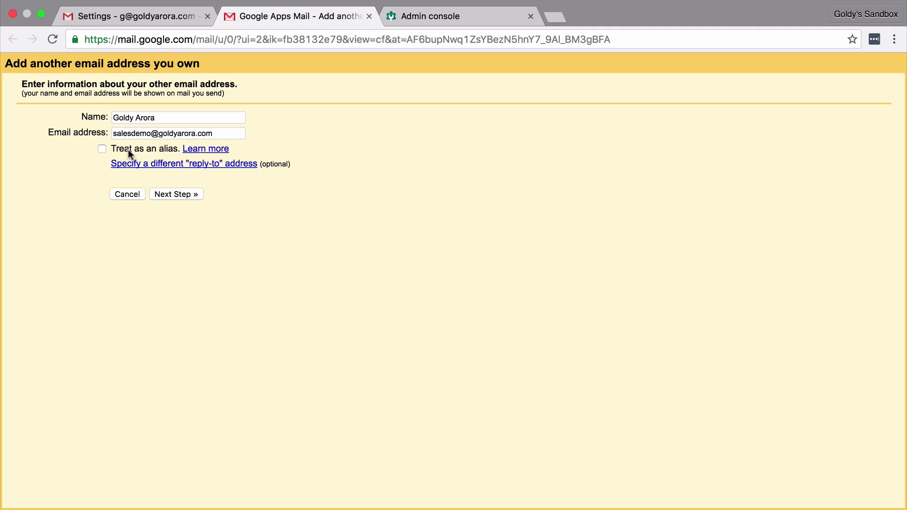
mouse_move(206, 148)
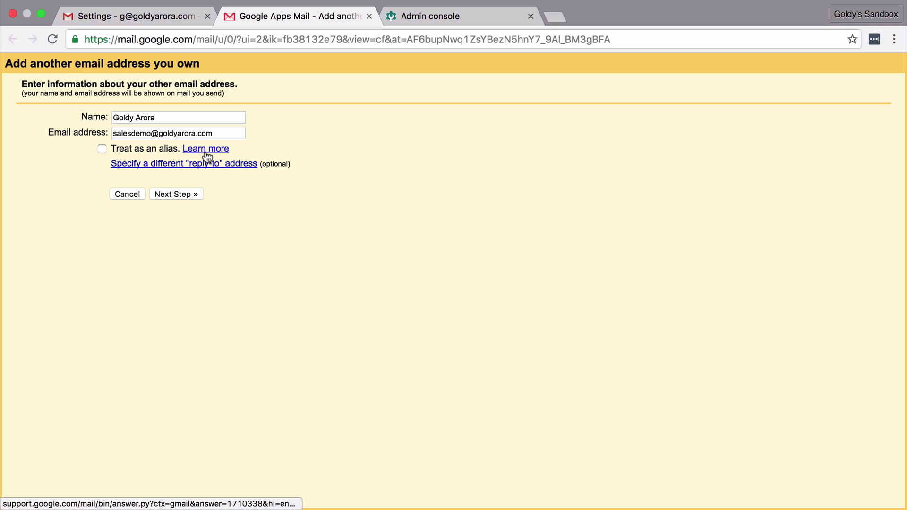
mouse_move(180, 221)
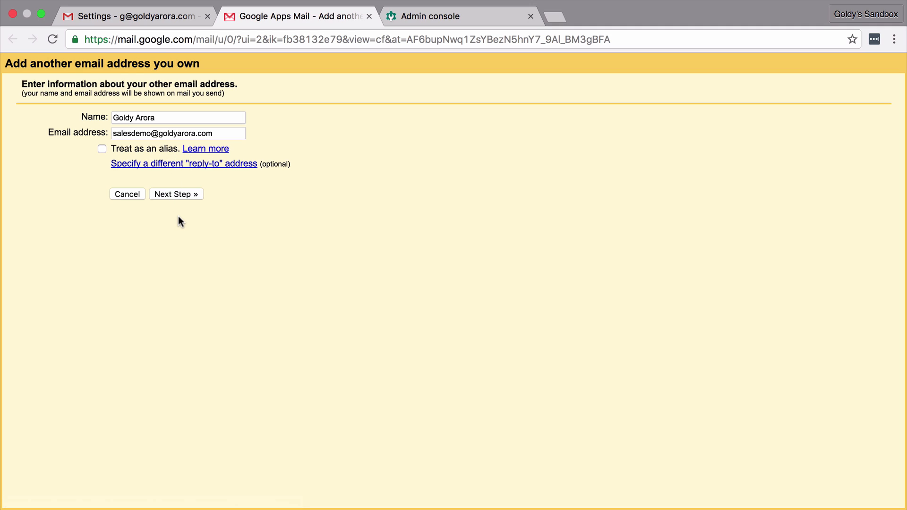
mouse_move(165, 199)
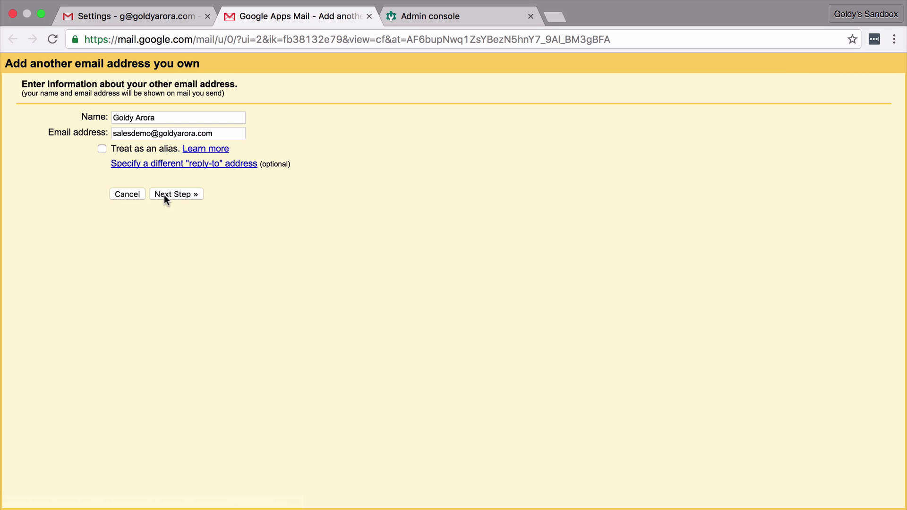
left_click(176, 194)
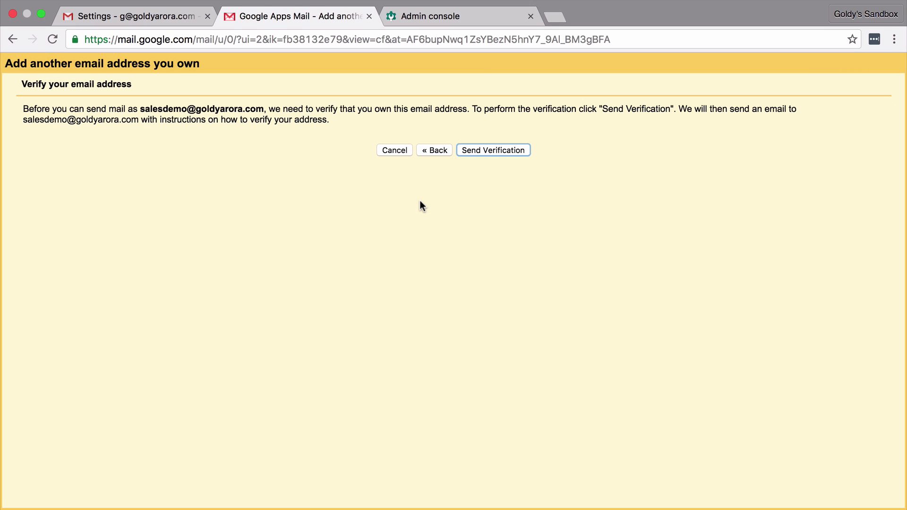
mouse_move(390, 132)
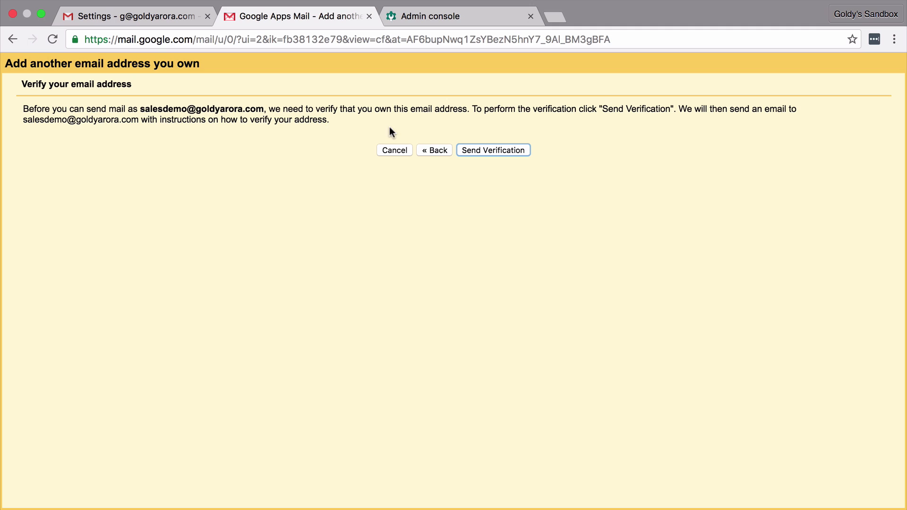
mouse_move(231, 102)
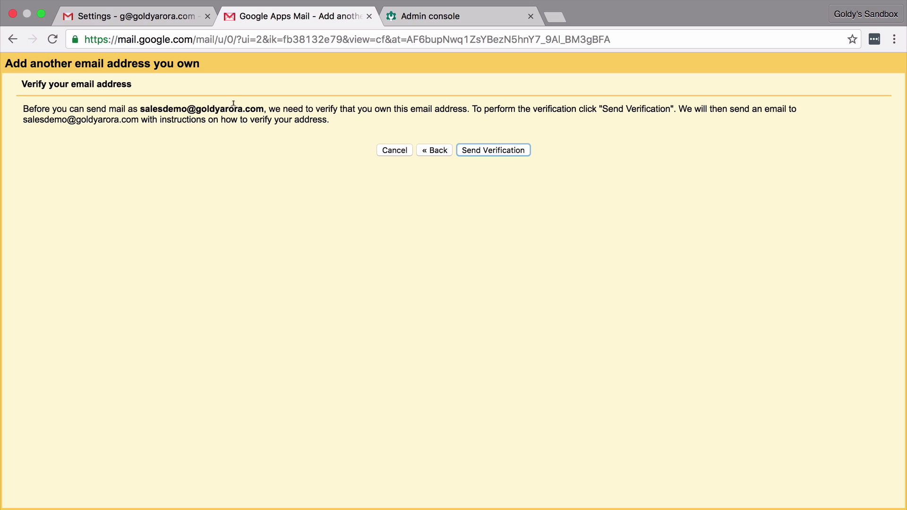
mouse_move(437, 137)
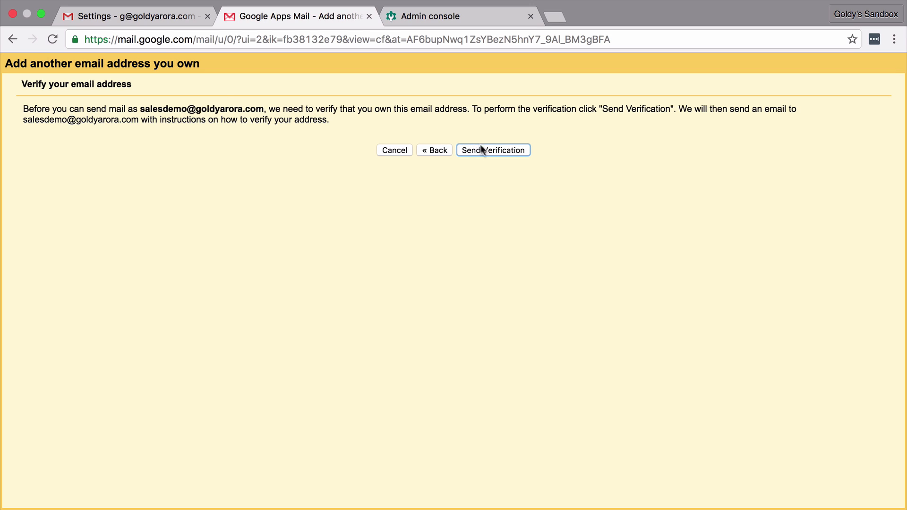
mouse_move(491, 158)
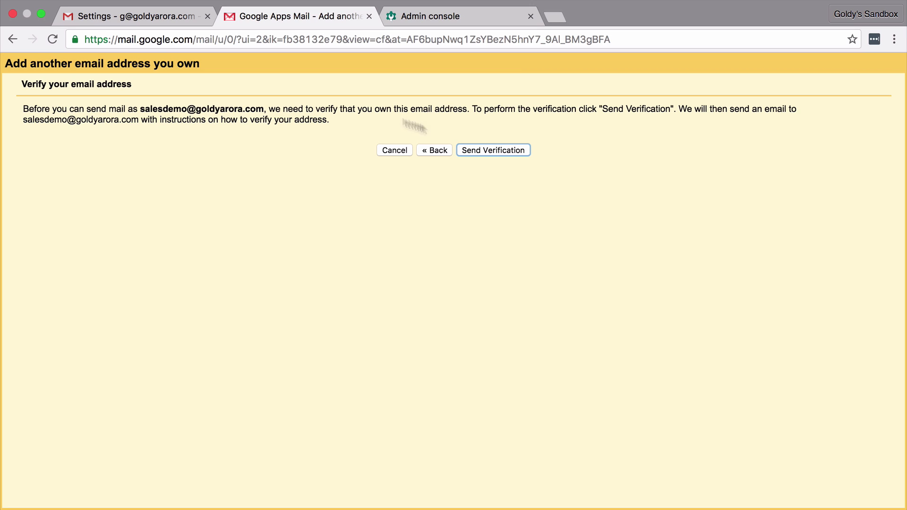
mouse_move(140, 108)
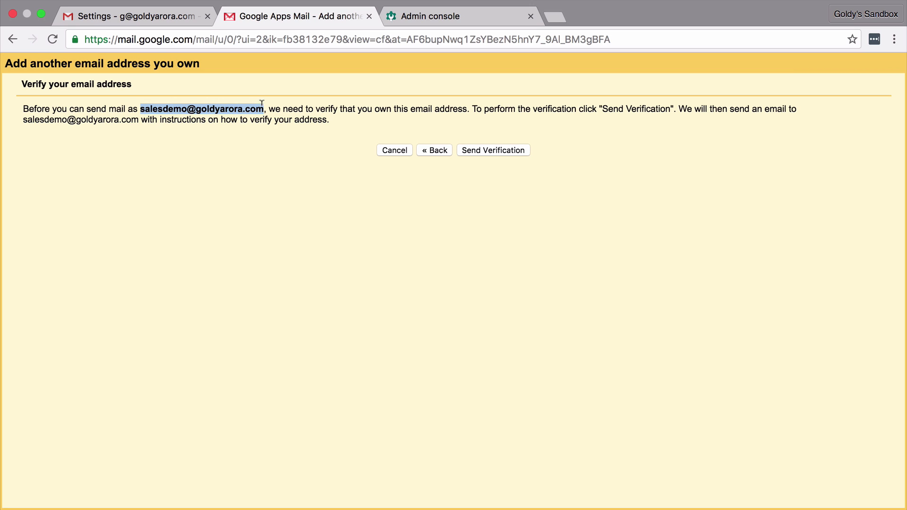
mouse_move(222, 107)
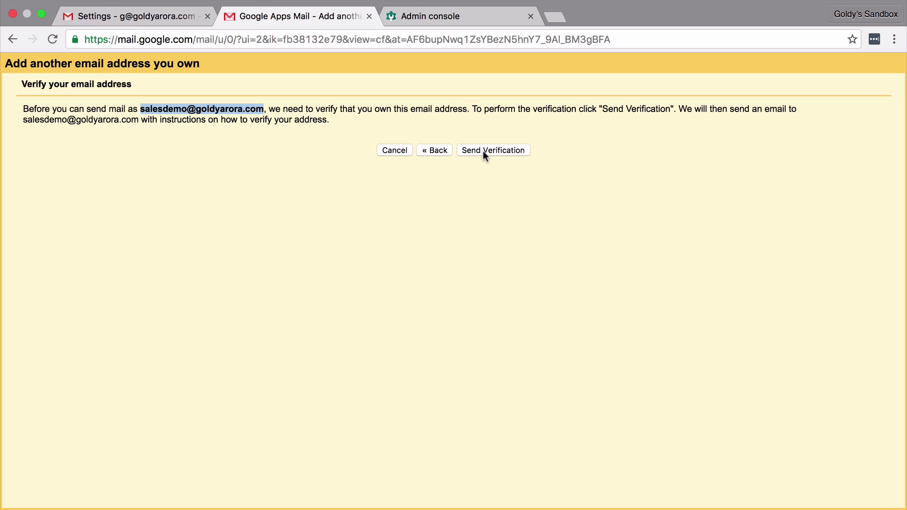
left_click(492, 150)
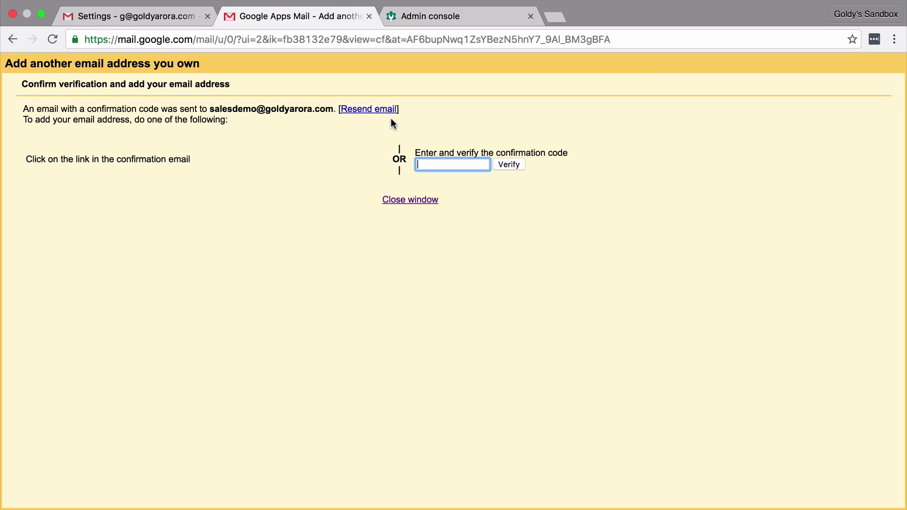
mouse_move(208, 108)
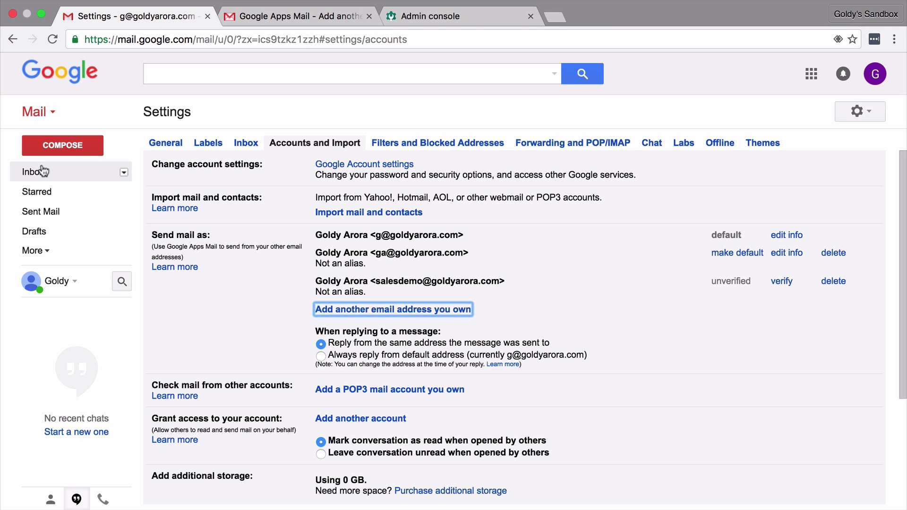
left_click(31, 171)
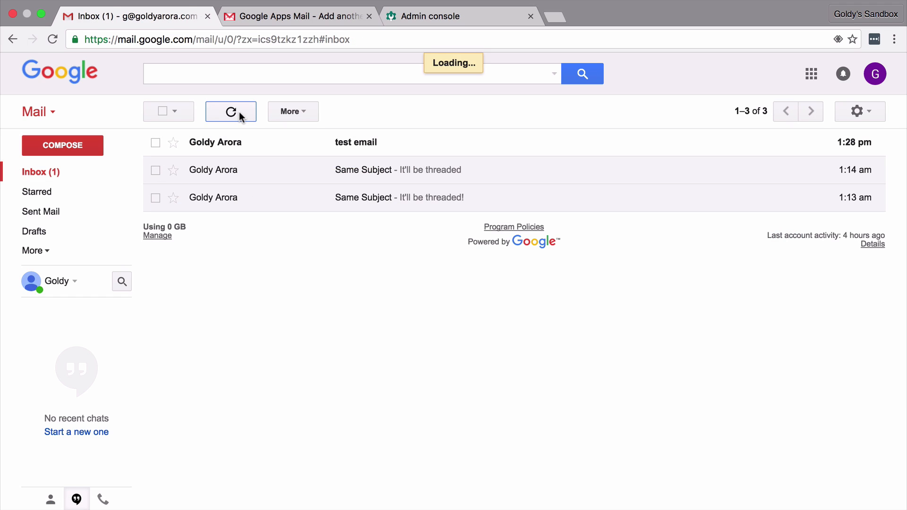
left_click(355, 142)
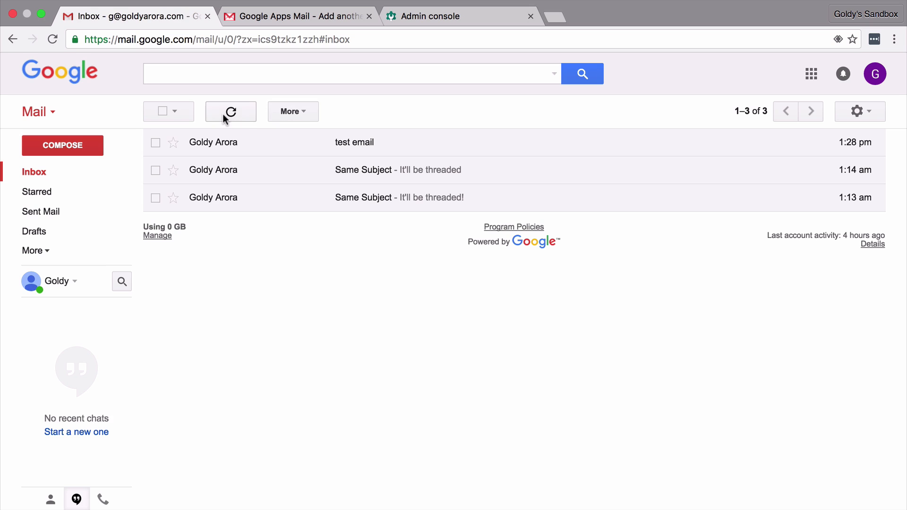
mouse_move(230, 111)
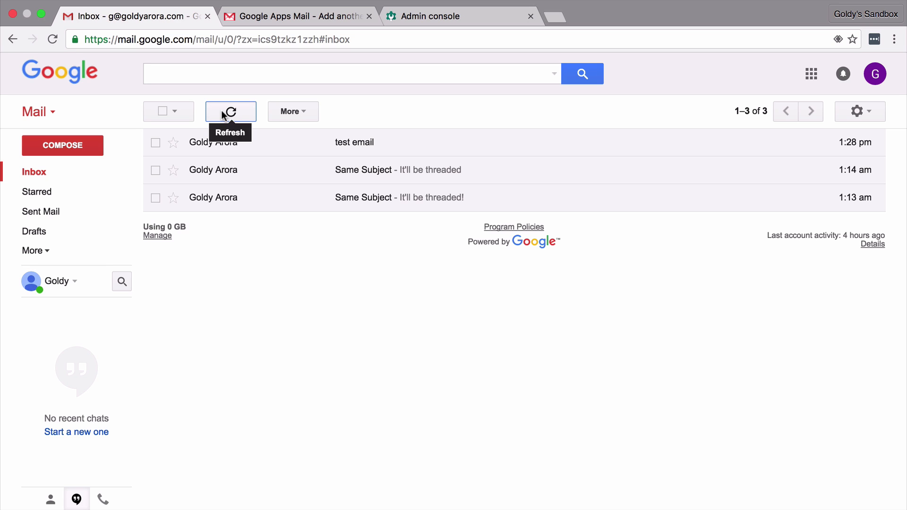
mouse_move(280, 18)
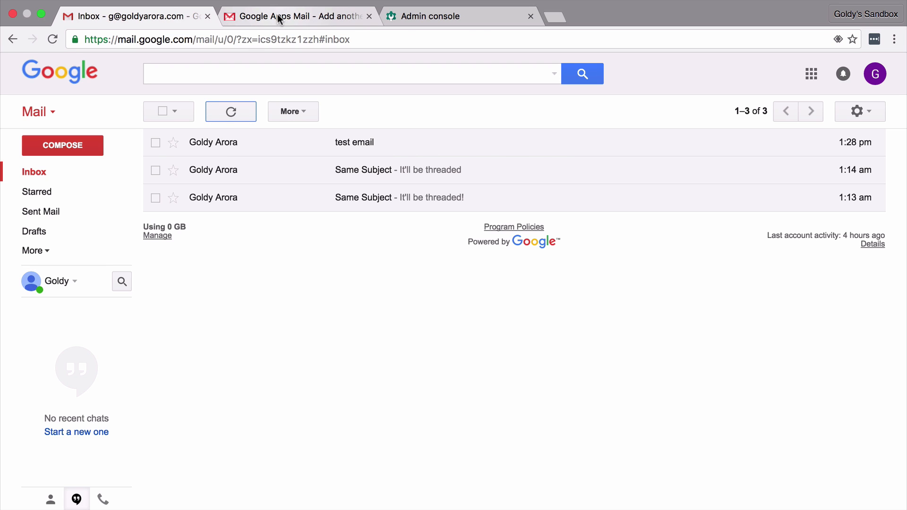
left_click(295, 16)
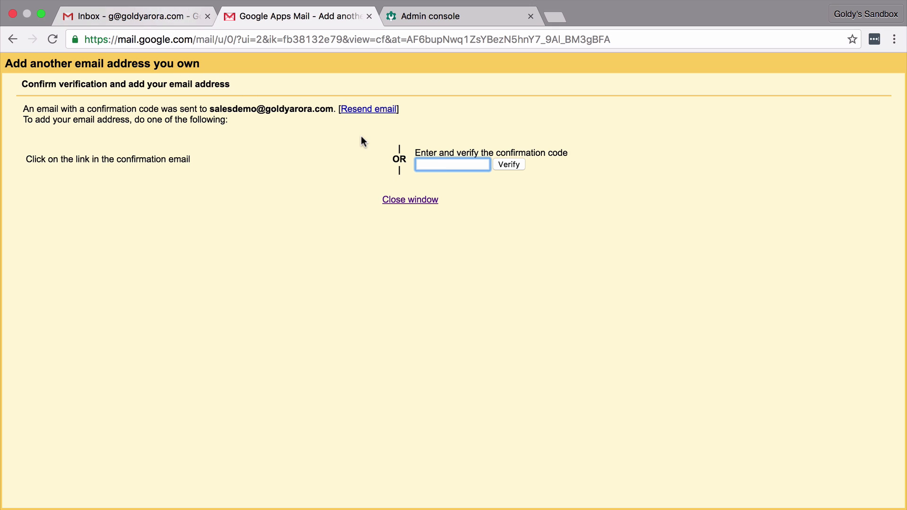
left_click(369, 109)
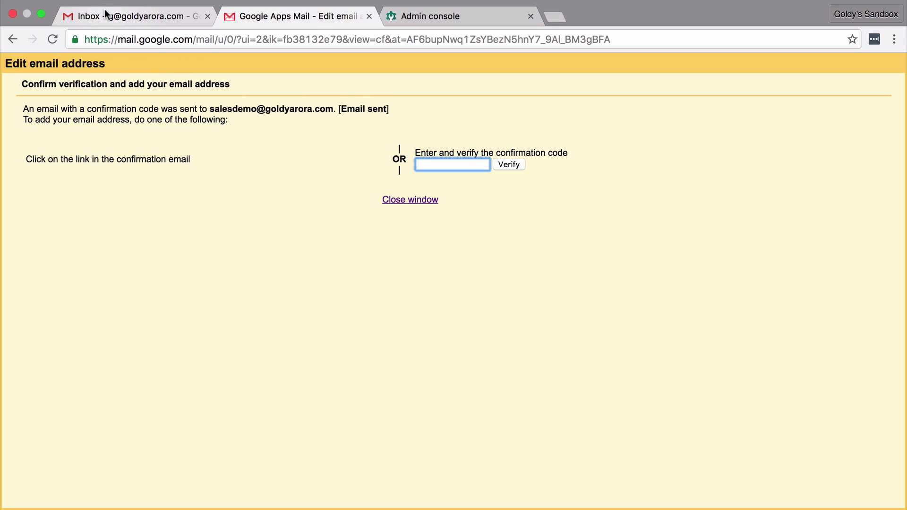
left_click(133, 16)
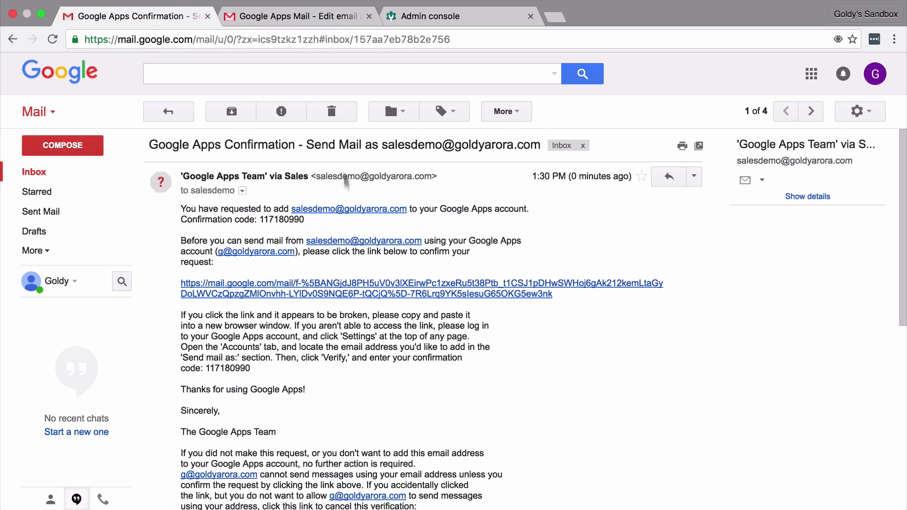
double_click(282, 219)
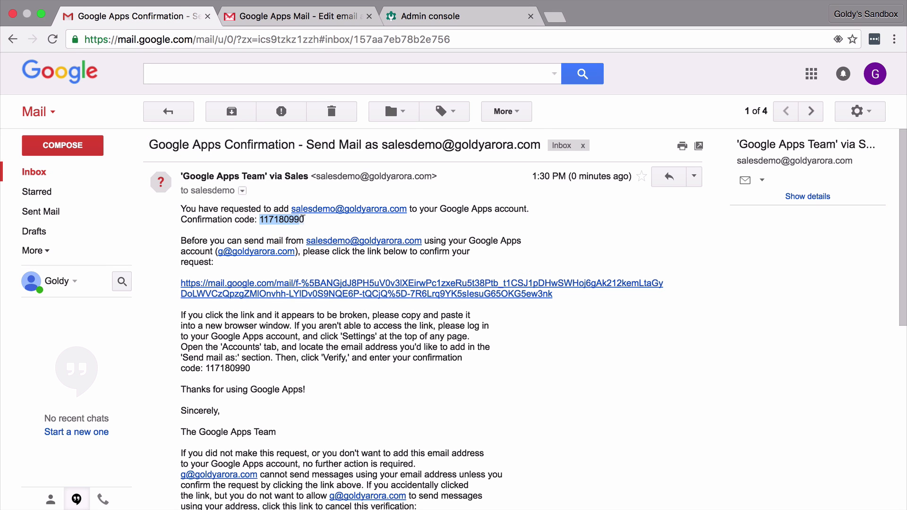
right_click(283, 219)
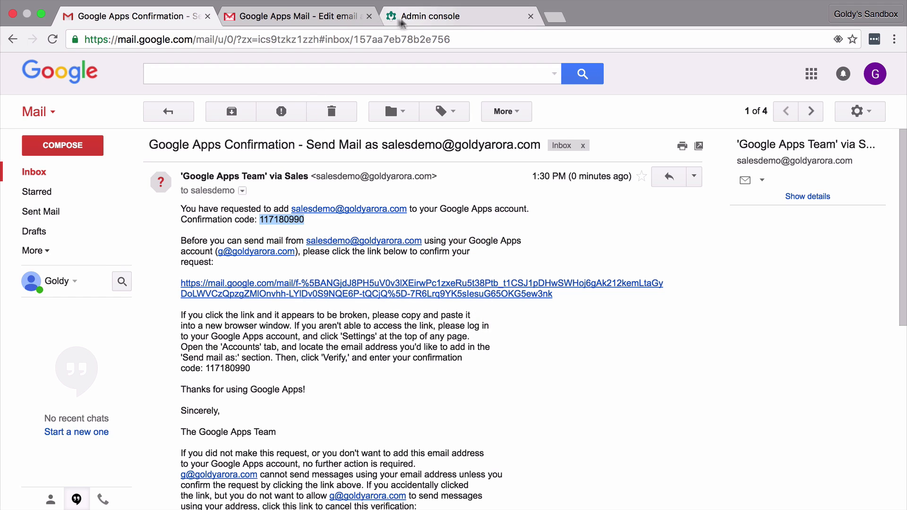
right_click(456, 165)
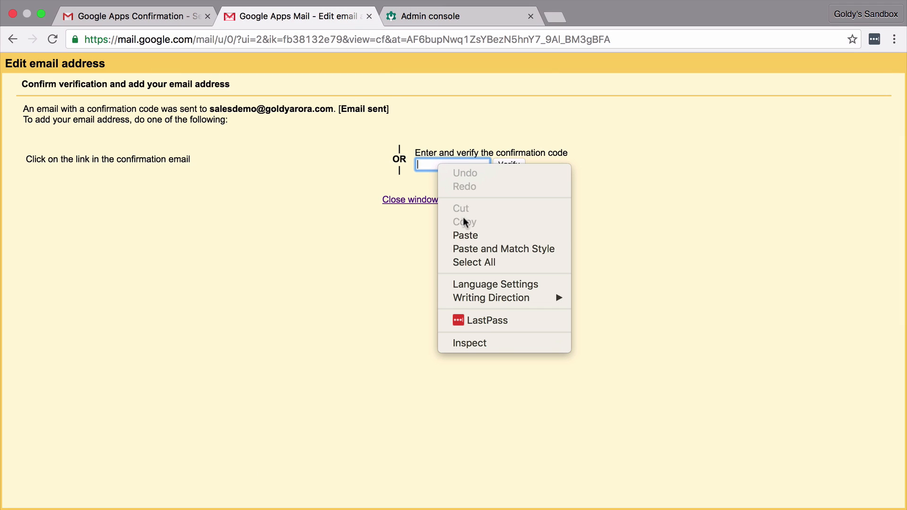
left_click(465, 235)
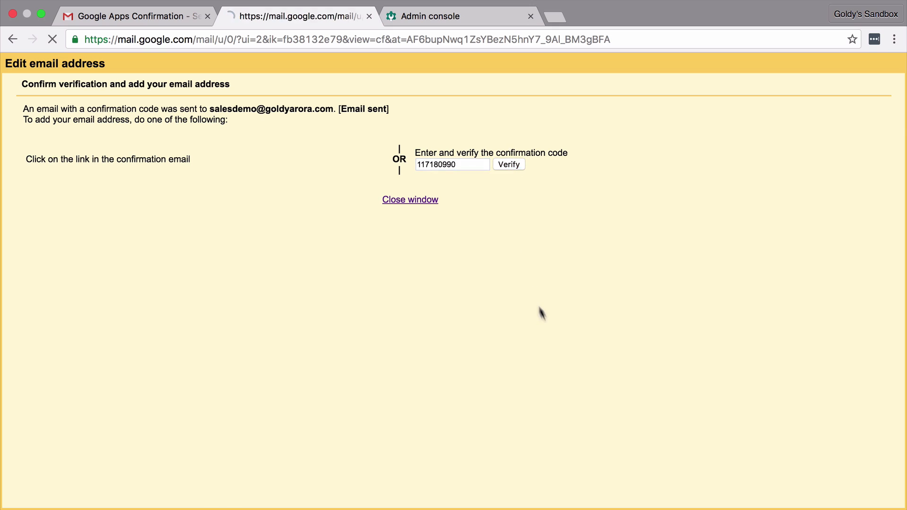
left_click(368, 16)
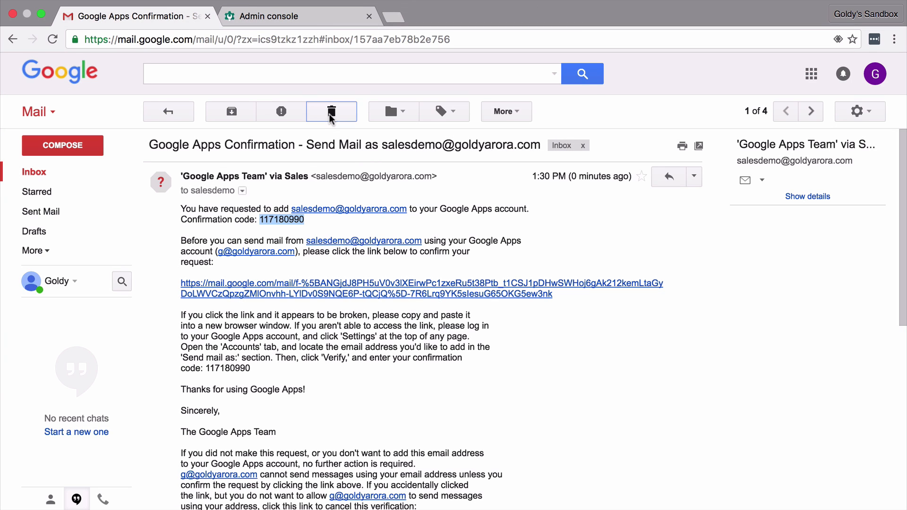
- Trash the confirmation email and go to Settings > Accounts and Import
left_click(330, 111)
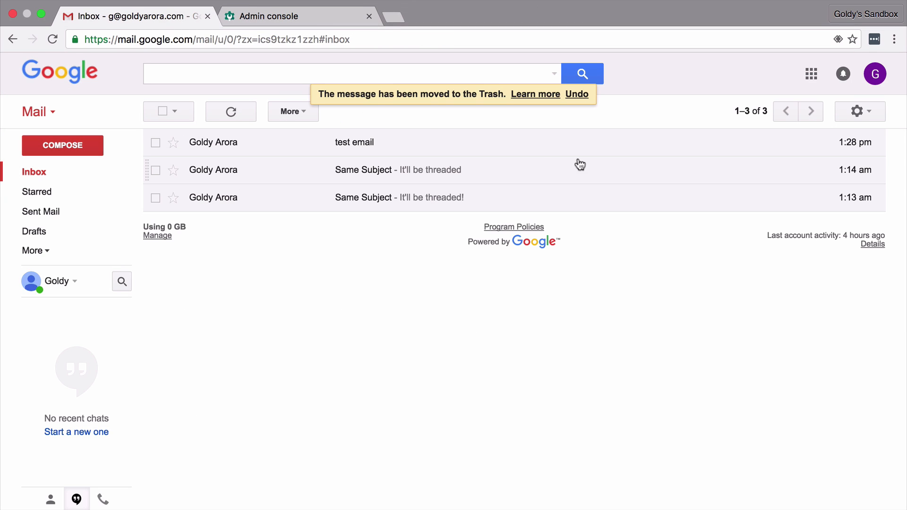
left_click(860, 111)
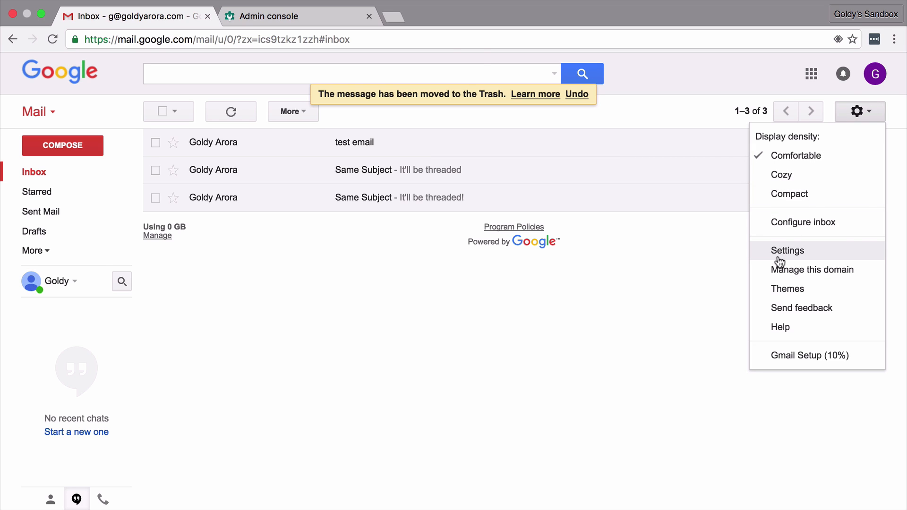
left_click(787, 250)
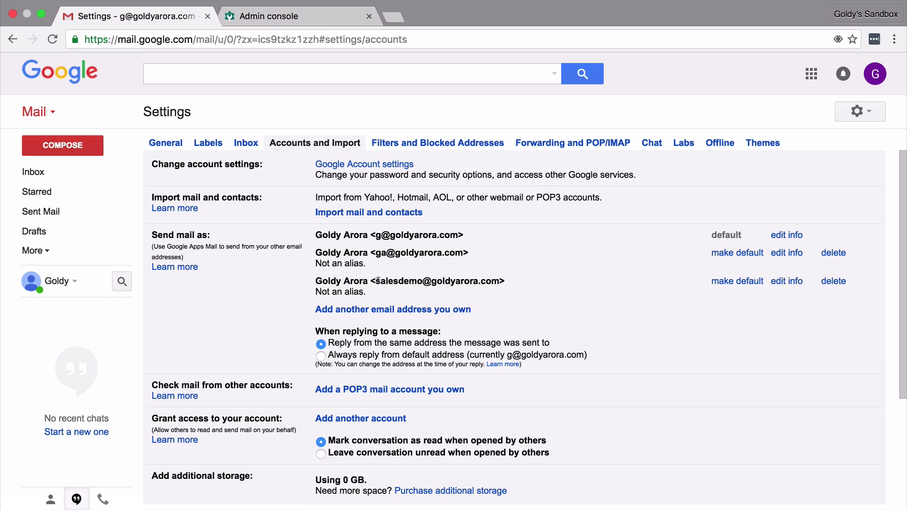
double_click(436, 281)
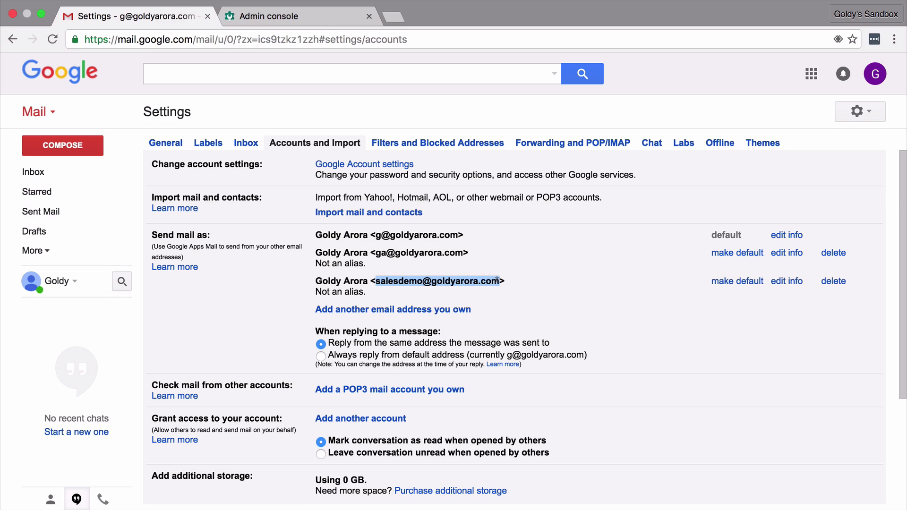
mouse_move(316, 337)
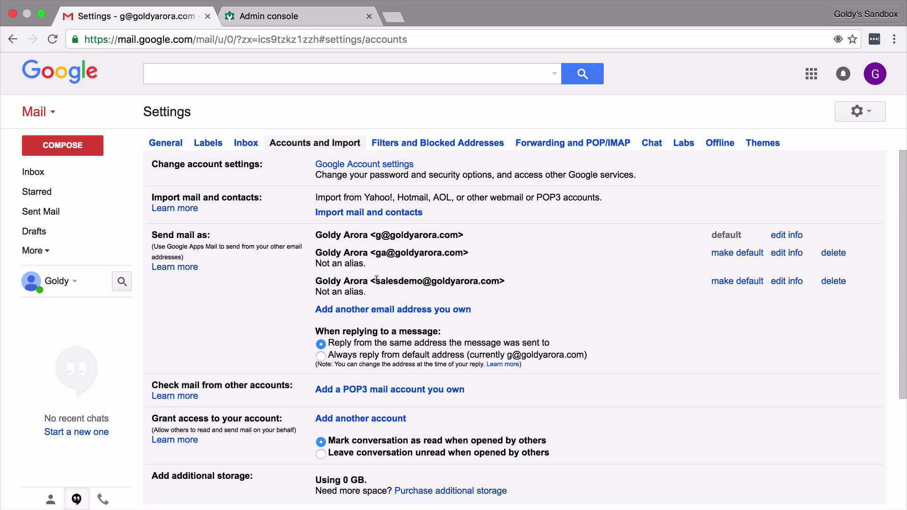
double_click(398, 281)
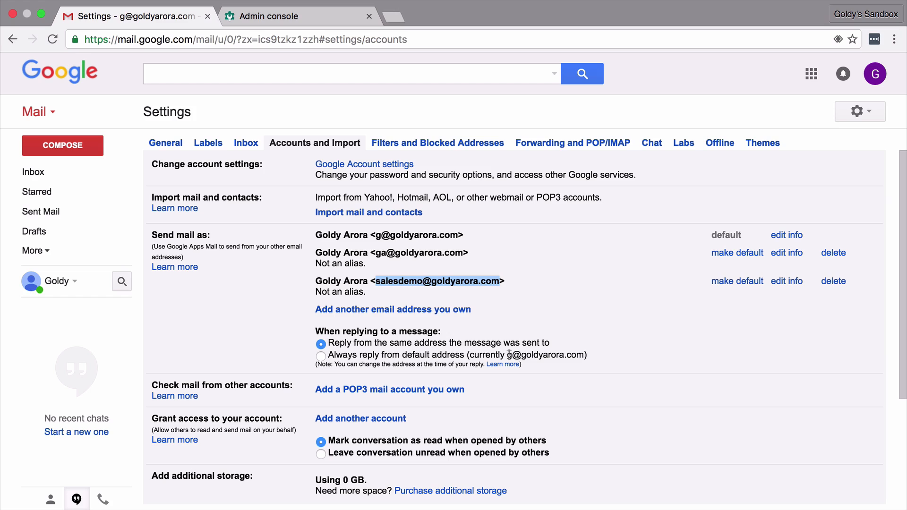
mouse_move(433, 292)
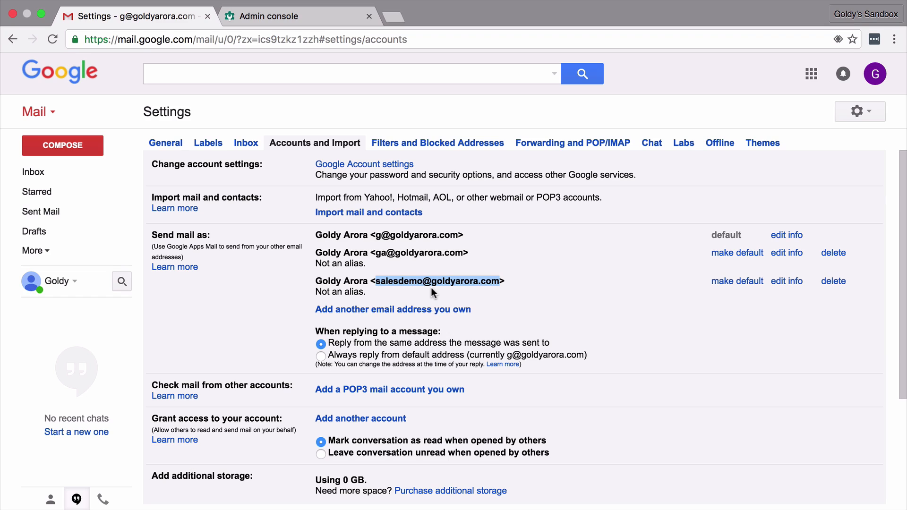
mouse_move(388, 336)
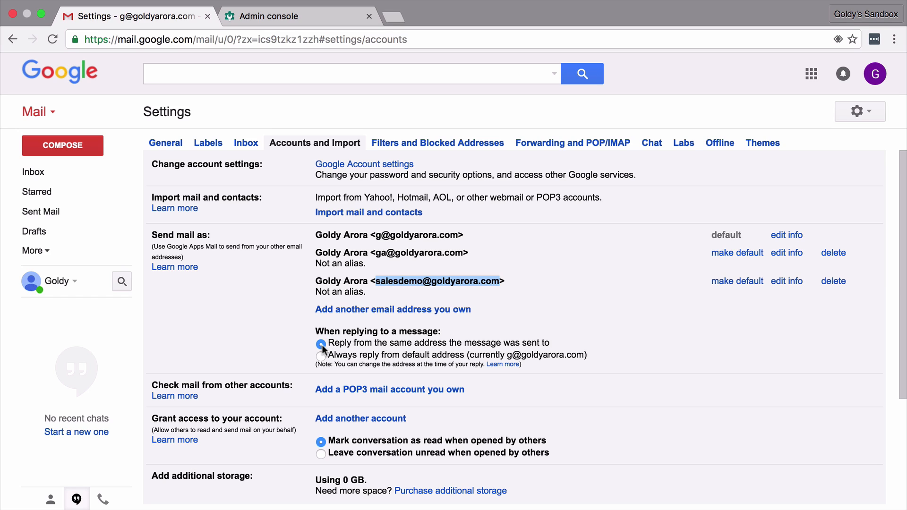
left_click(33, 172)
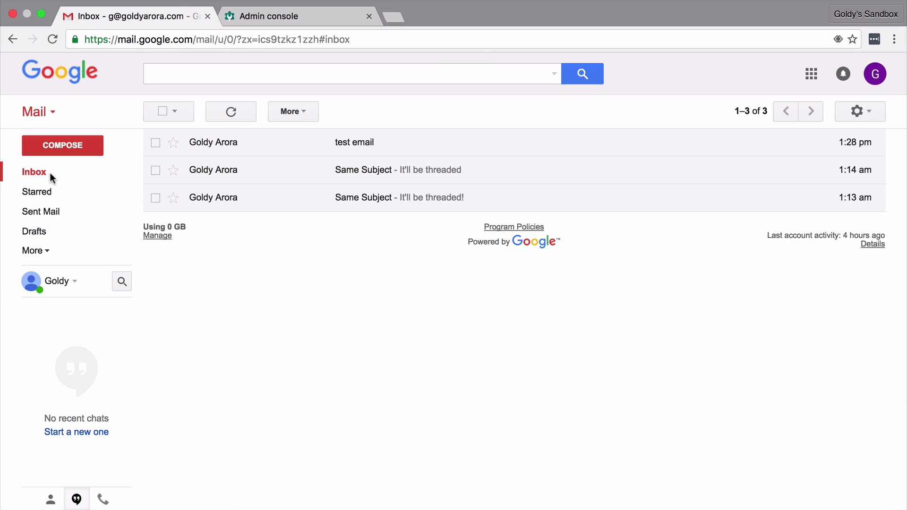
left_click(62, 145)
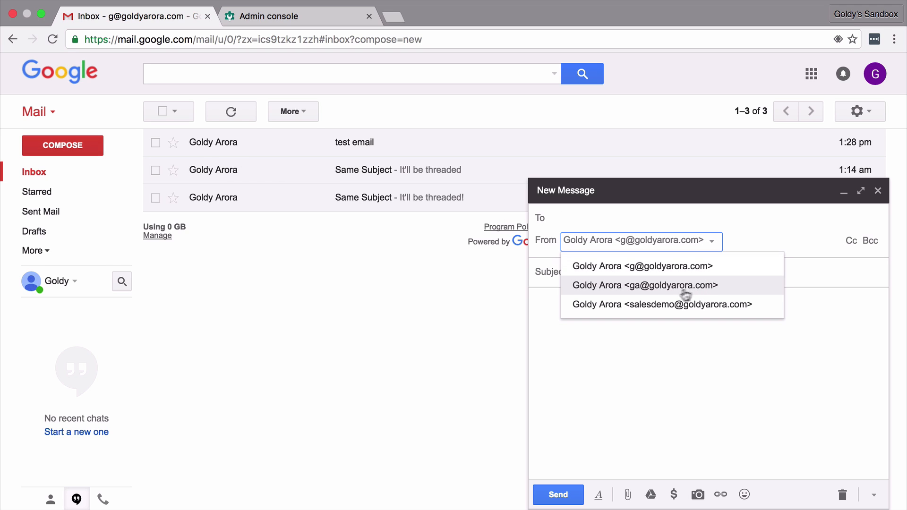
mouse_move(629, 304)
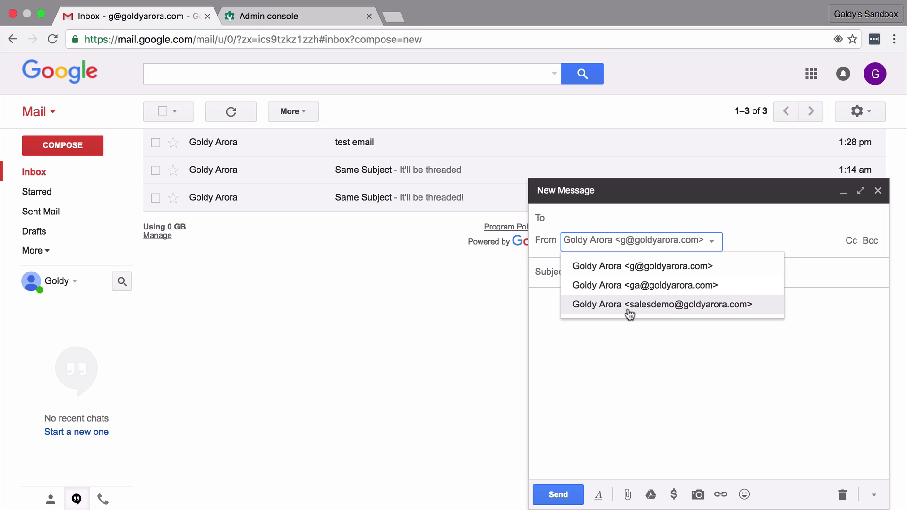
mouse_move(697, 314)
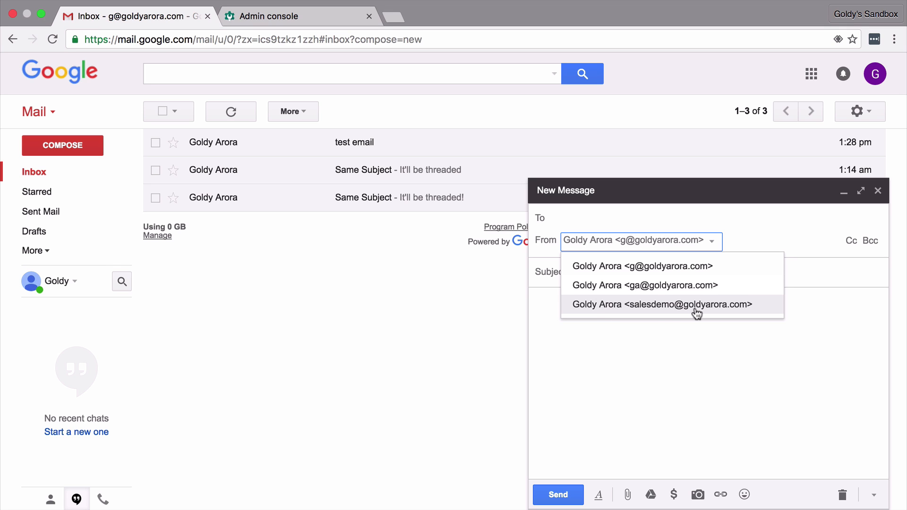